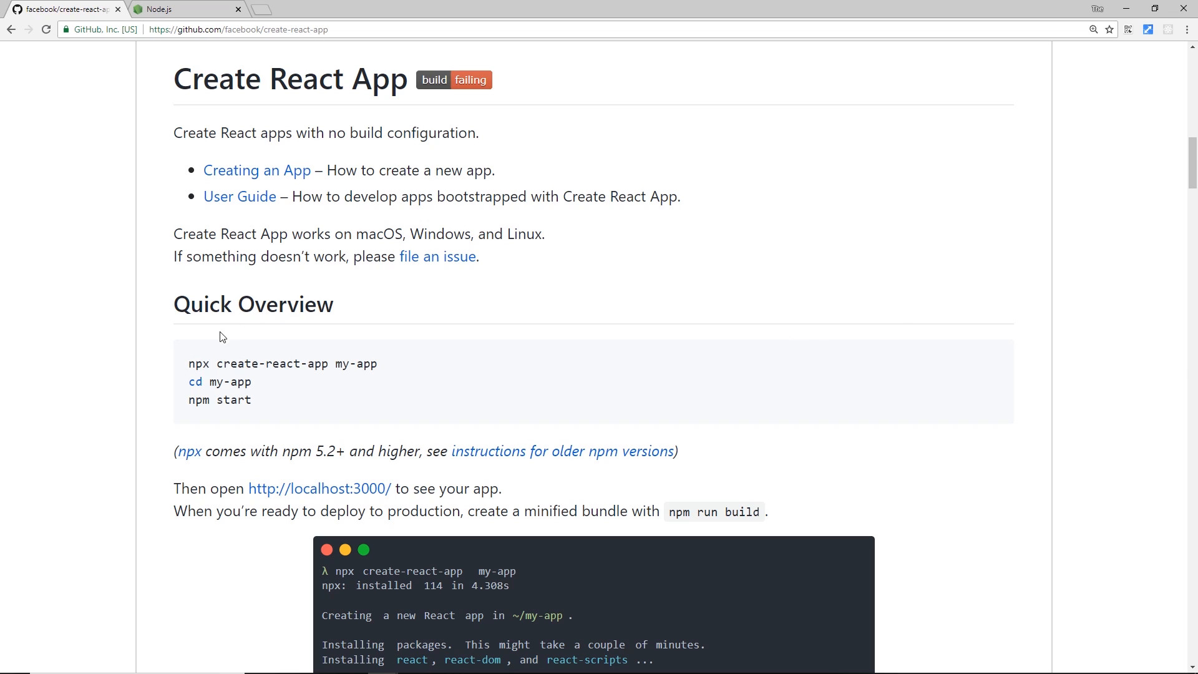
Review the Quick Overview 'npx create-react-app my-app' command, then switch to the Node.js tab.
{"action": "scroll", "scroll_direction": "down", "scroll_amount": 3}
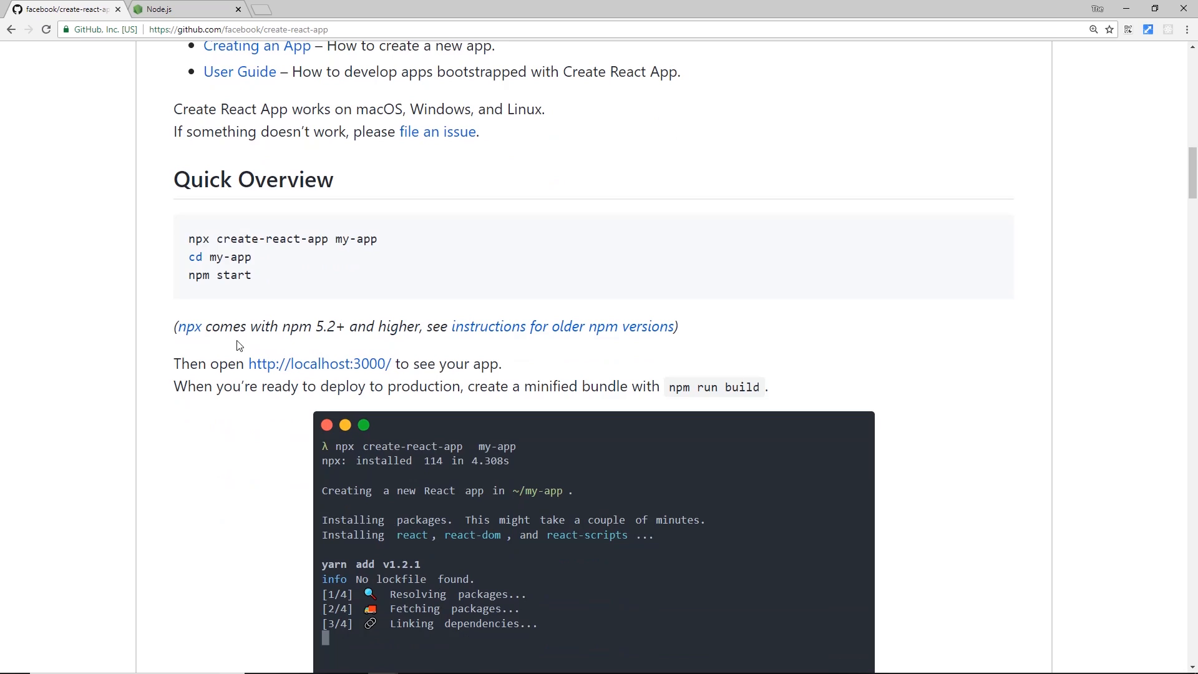
{"action": "mouse_move", "coordinate": [429, 312]}
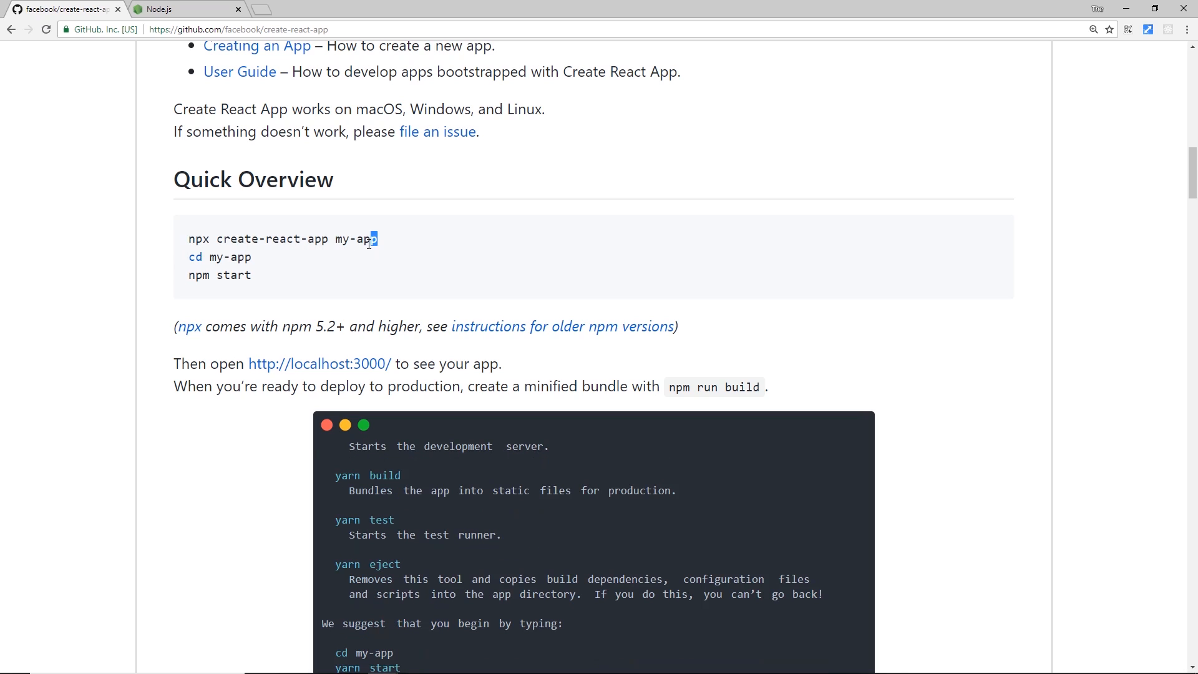
{"action": "double_click", "coordinate": [354, 239]}
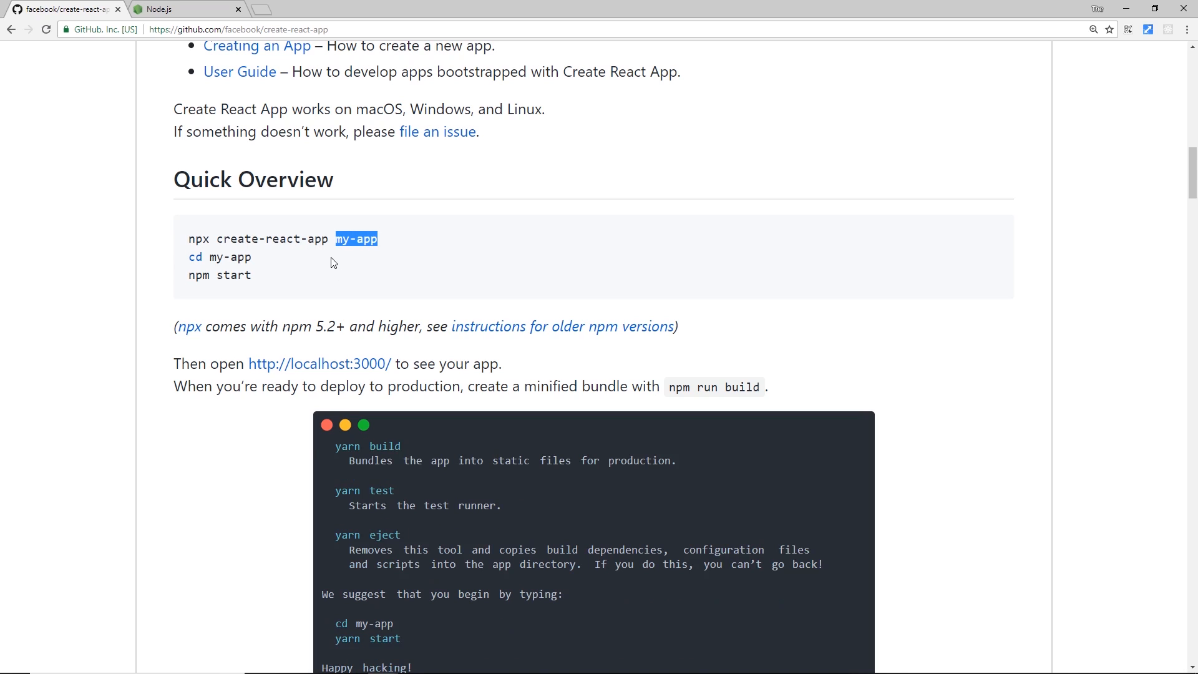
{"action": "double_click", "coordinate": [298, 238]}
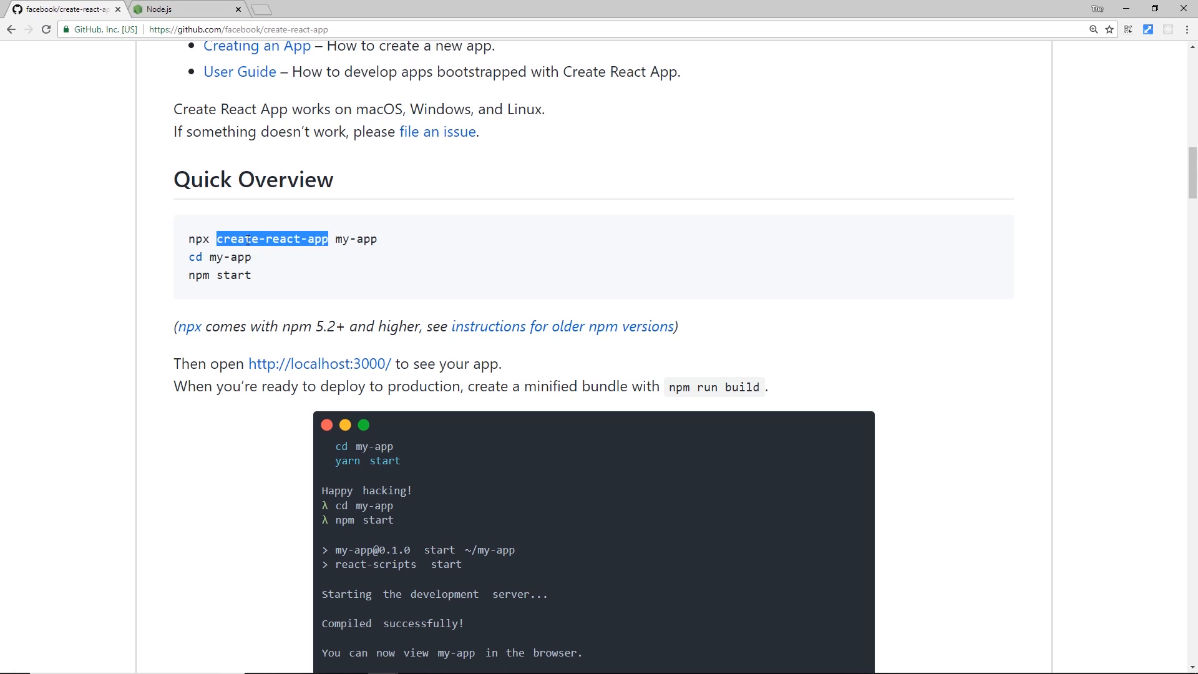
{"action": "double_click", "coordinate": [198, 238]}
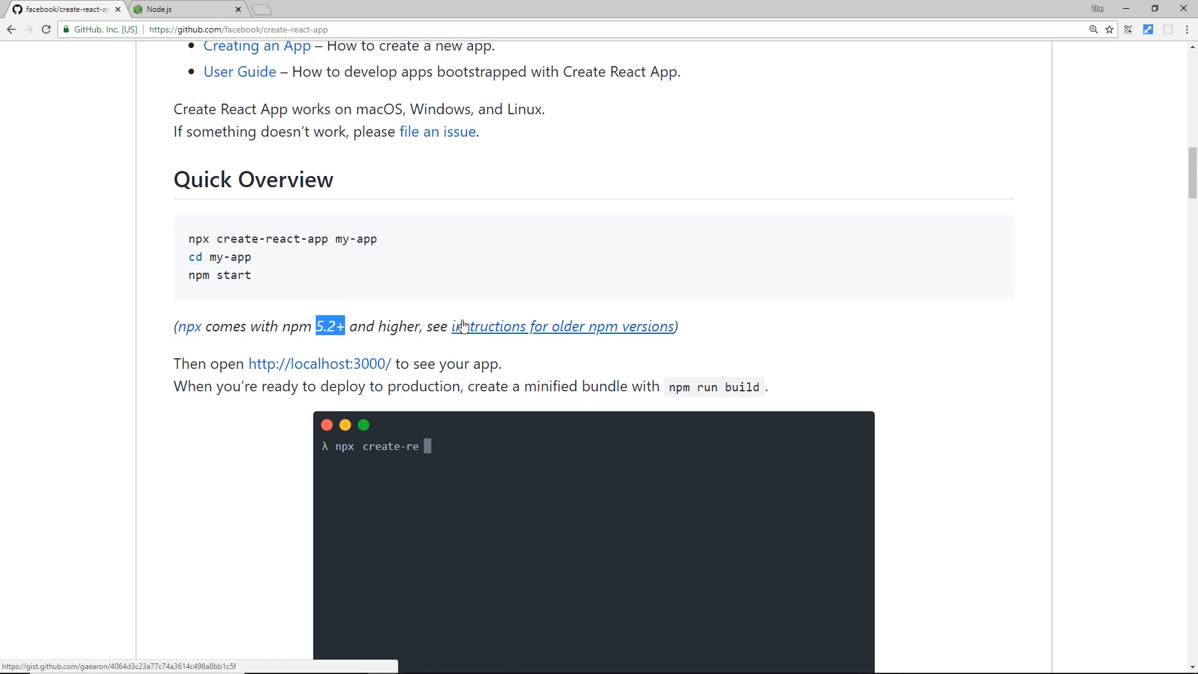
{"action": "type", "text": "act-app my-app"}
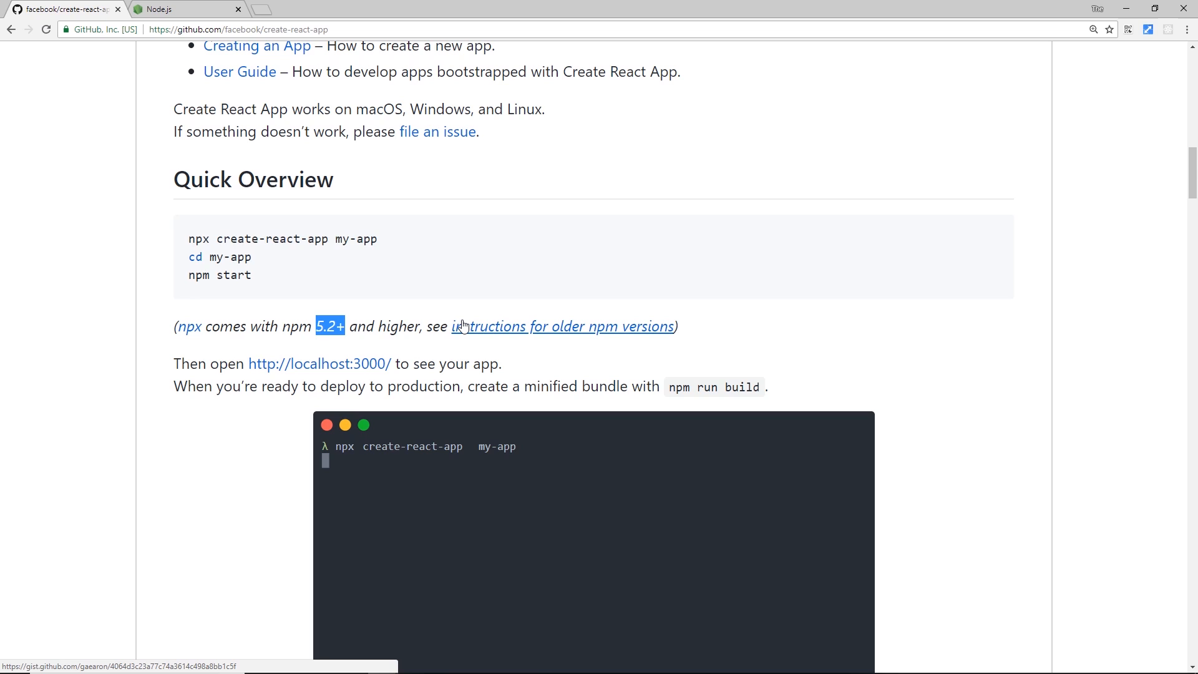
{"action": "mouse_move", "coordinate": [326, 244]}
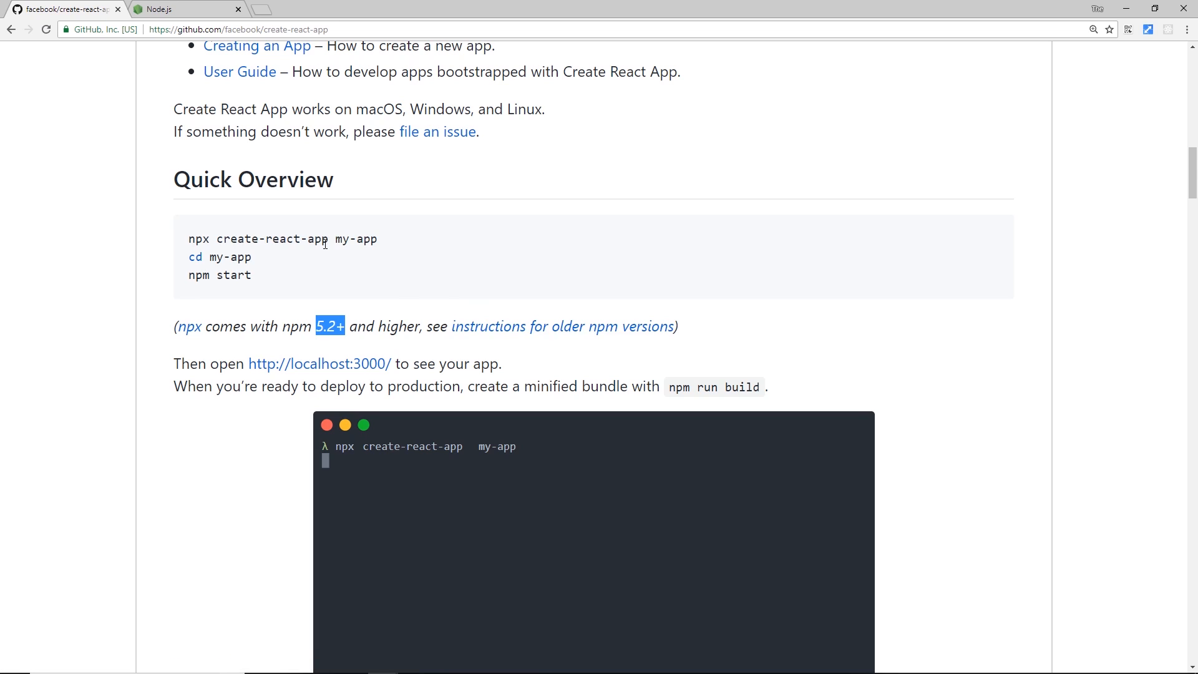
{"action": "left_click", "coordinate": [183, 8]}
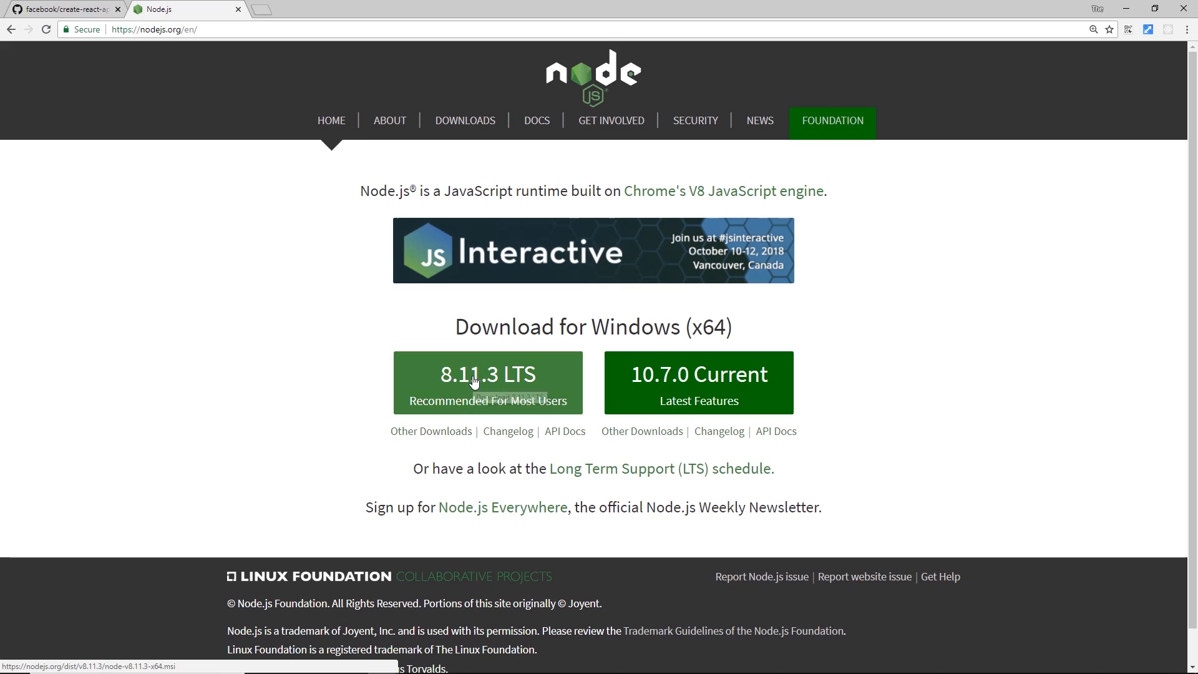
{"action": "mouse_move", "coordinate": [476, 409]}
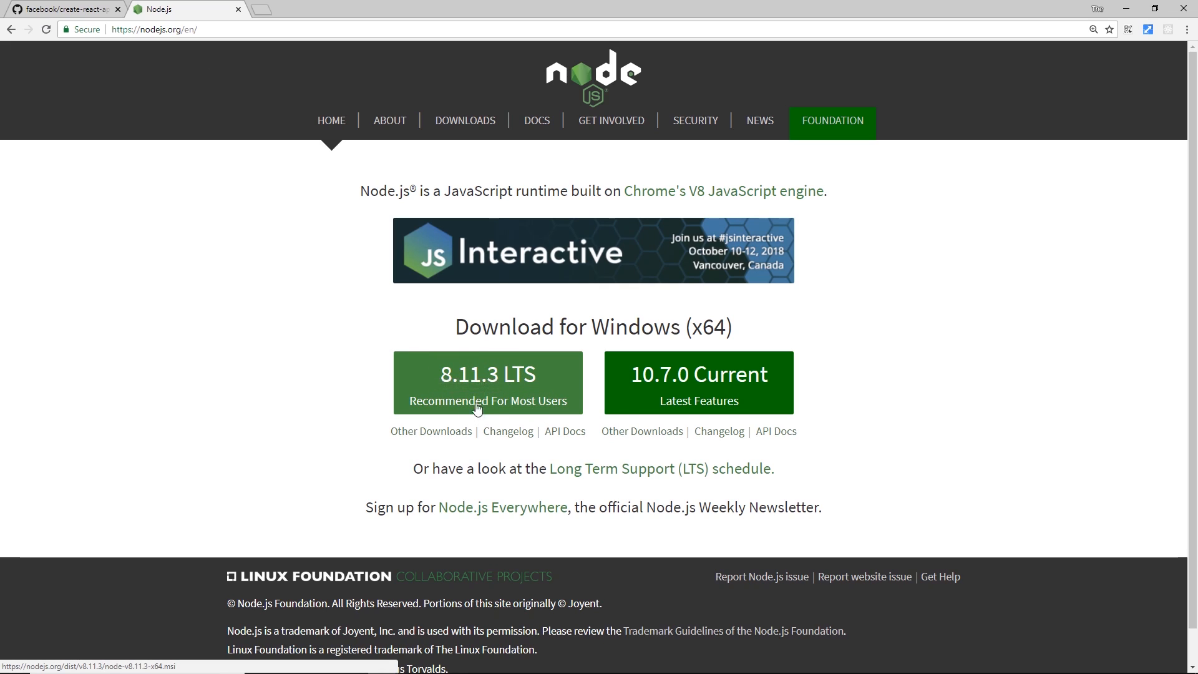
{"action": "mouse_move", "coordinate": [474, 396]}
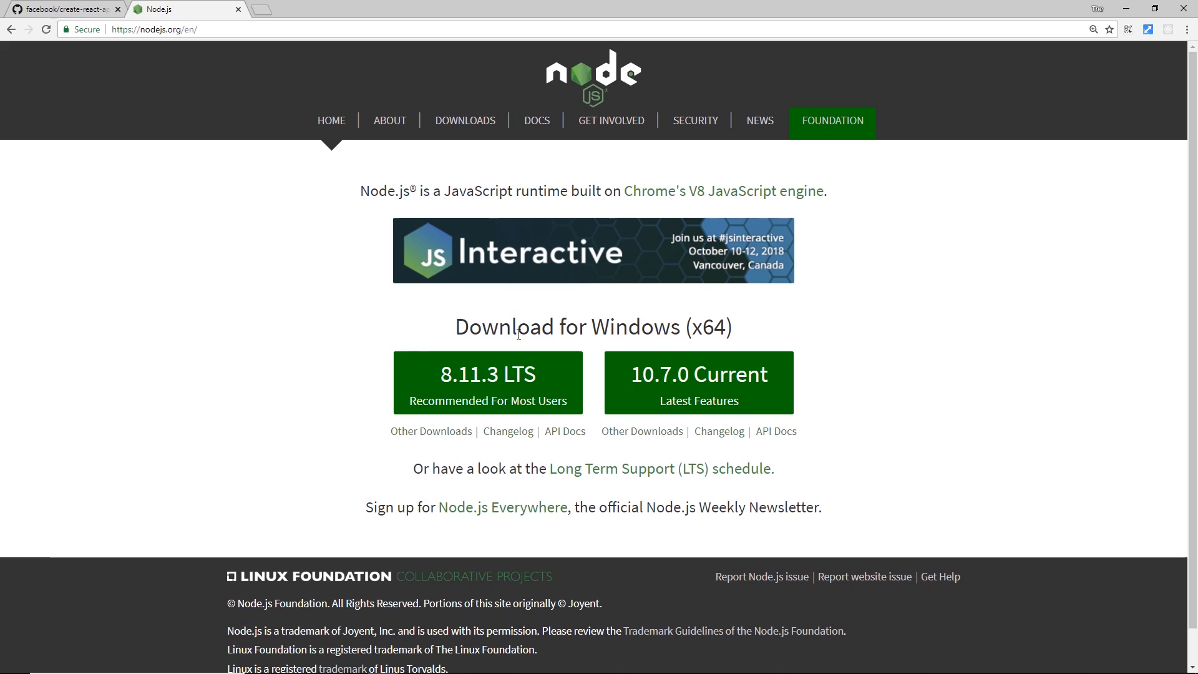
{"action": "mouse_move", "coordinate": [487, 383]}
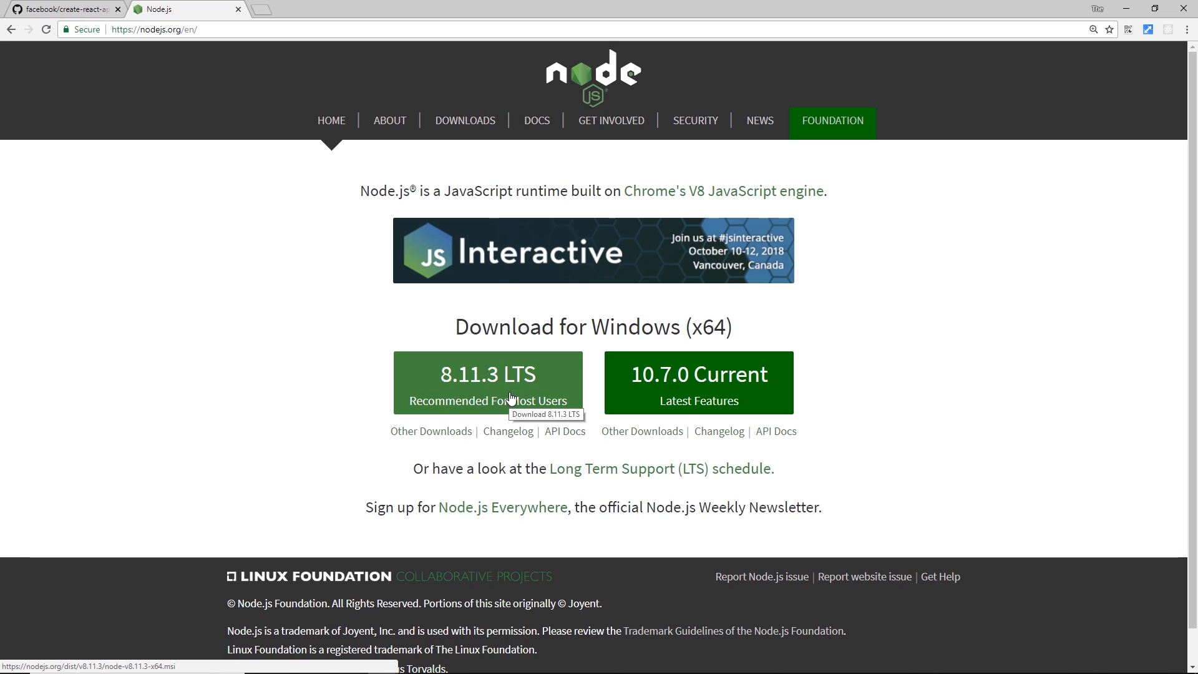
Return to the facebook/create-react-app tab after checking the Node.js 8.11.3 LTS download.
{"action": "left_click", "coordinate": [61, 8]}
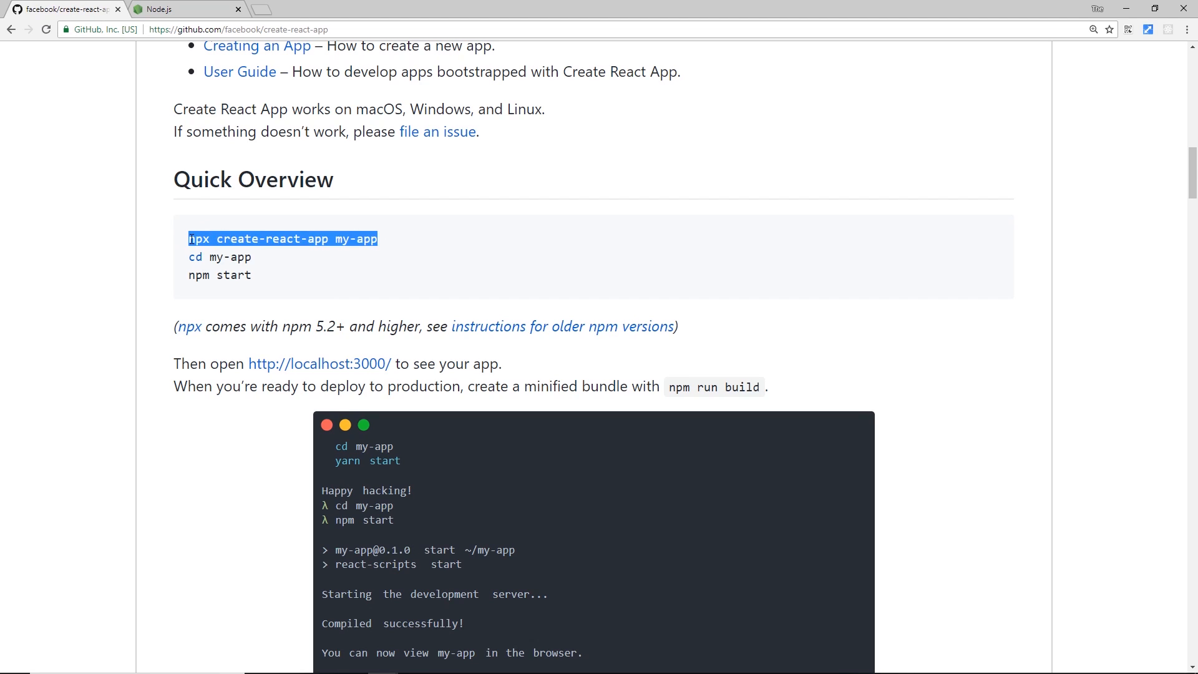
Select the 'npx create-react-app my-app' line, then bring up Visual Studio Code from the taskbar.
{"action": "double_click", "coordinate": [195, 257]}
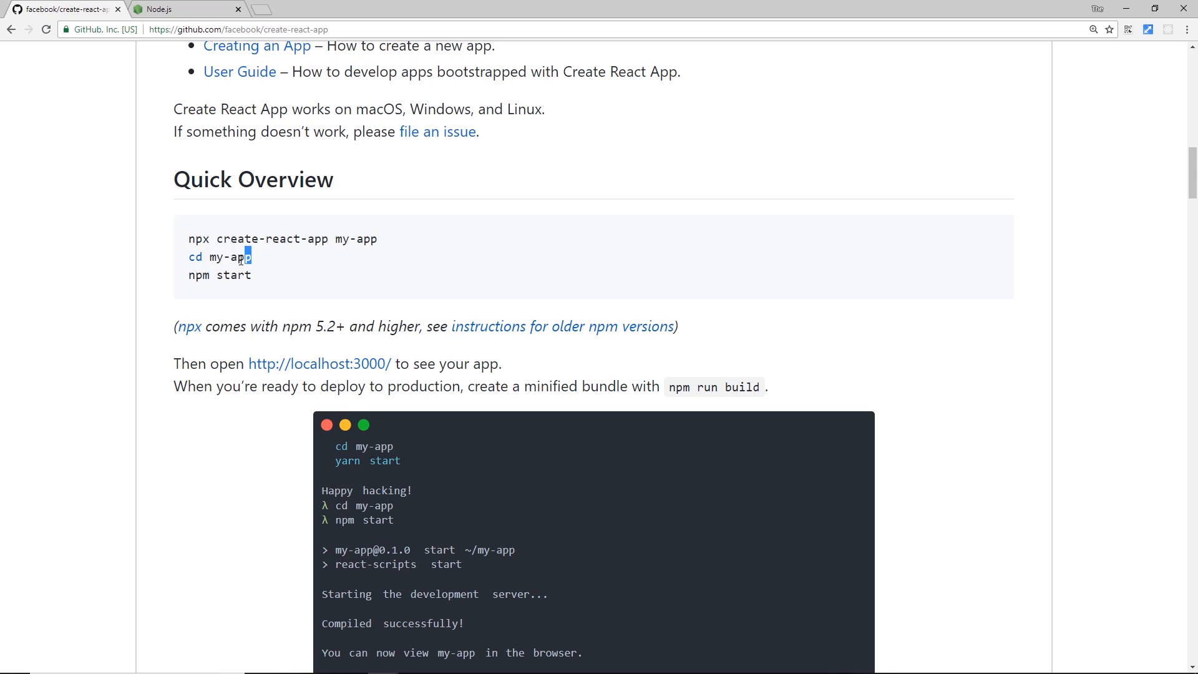
{"action": "double_click", "coordinate": [231, 257]}
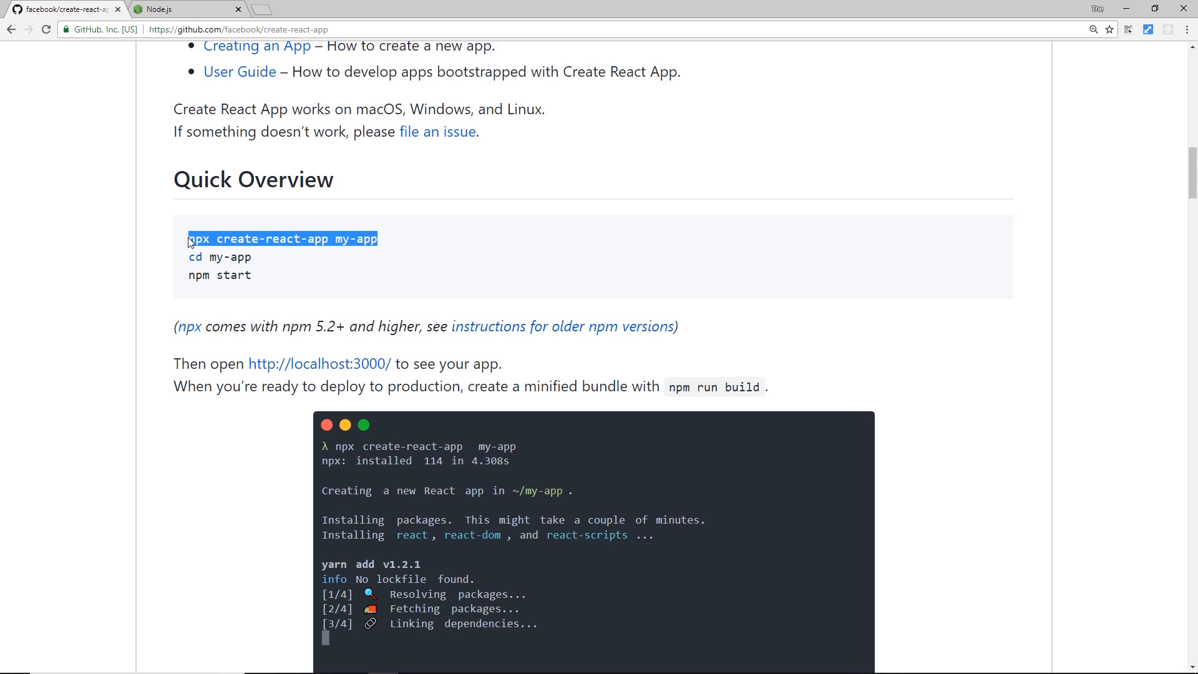
{"action": "mouse_move", "coordinate": [434, 318]}
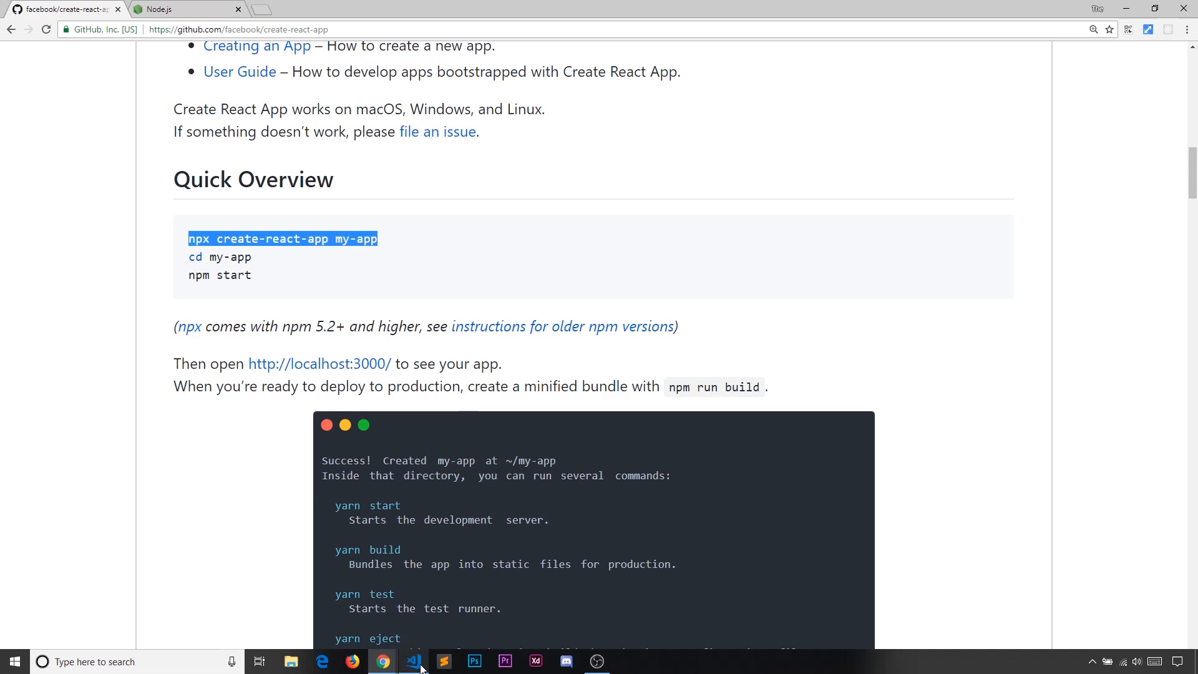
{"action": "left_click", "coordinate": [415, 661]}
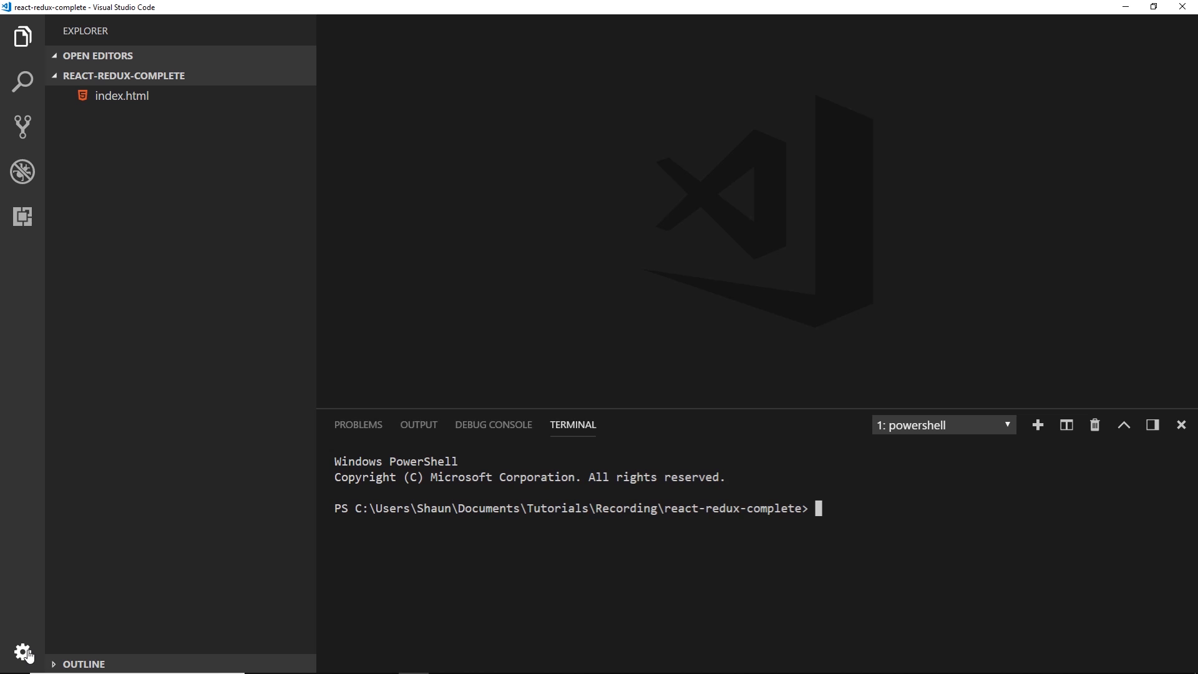
Search Keyboard Shortcuts for the 'terminal toggle' binding, then close the shortcuts list.
{"action": "left_click", "coordinate": [23, 655]}
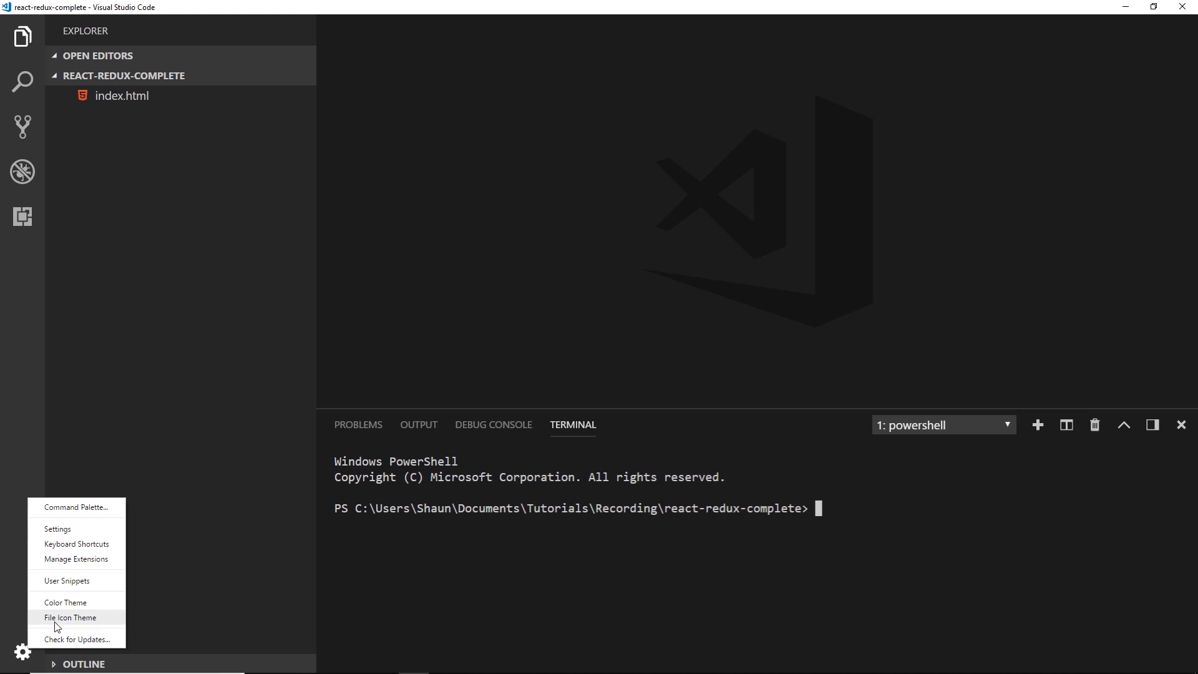
{"action": "mouse_move", "coordinate": [54, 639]}
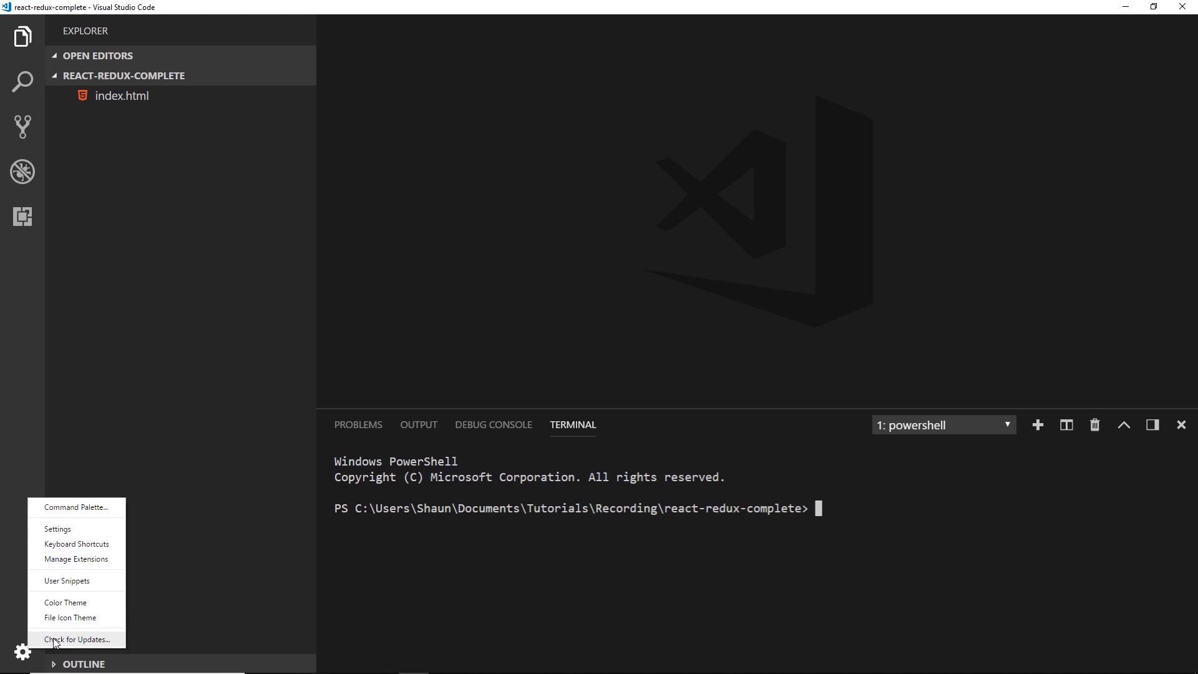
{"action": "left_click", "coordinate": [76, 545]}
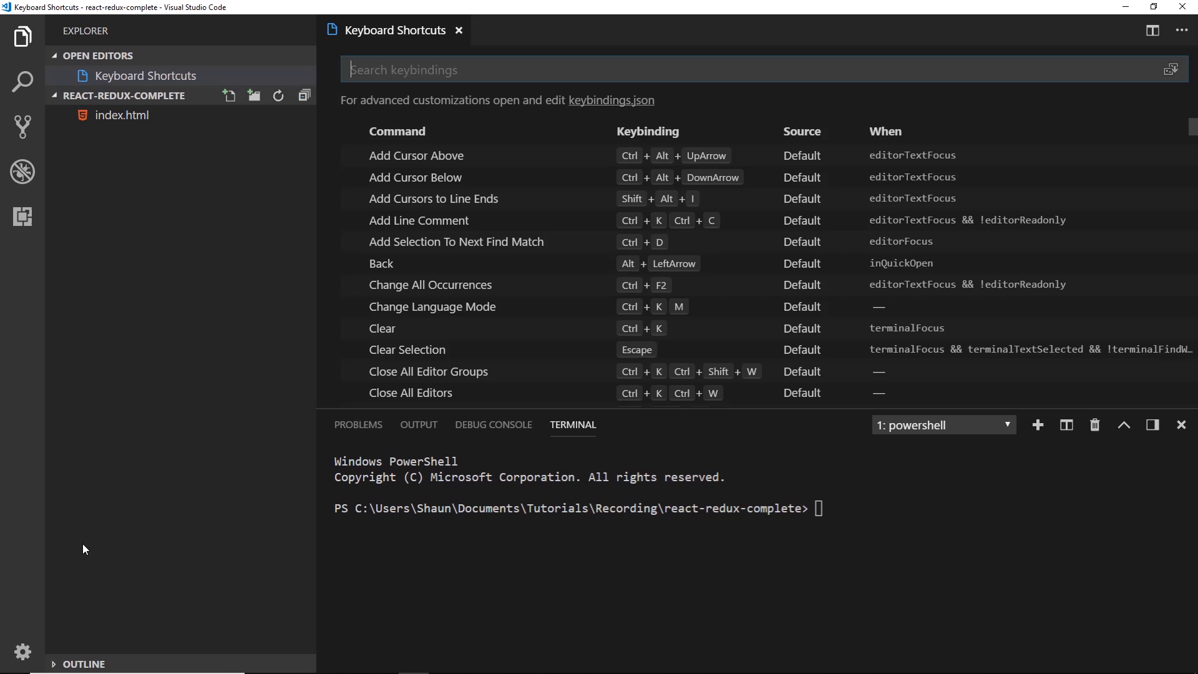
{"action": "type", "text": "termin"}
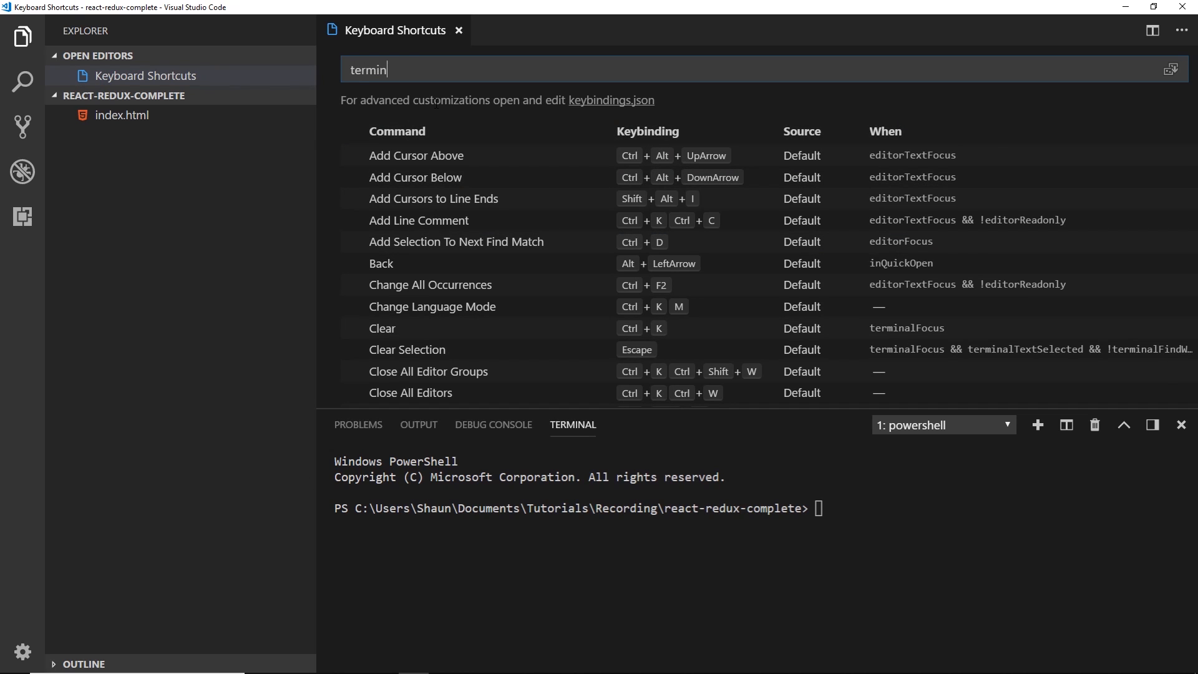
{"action": "type", "text": "al"}
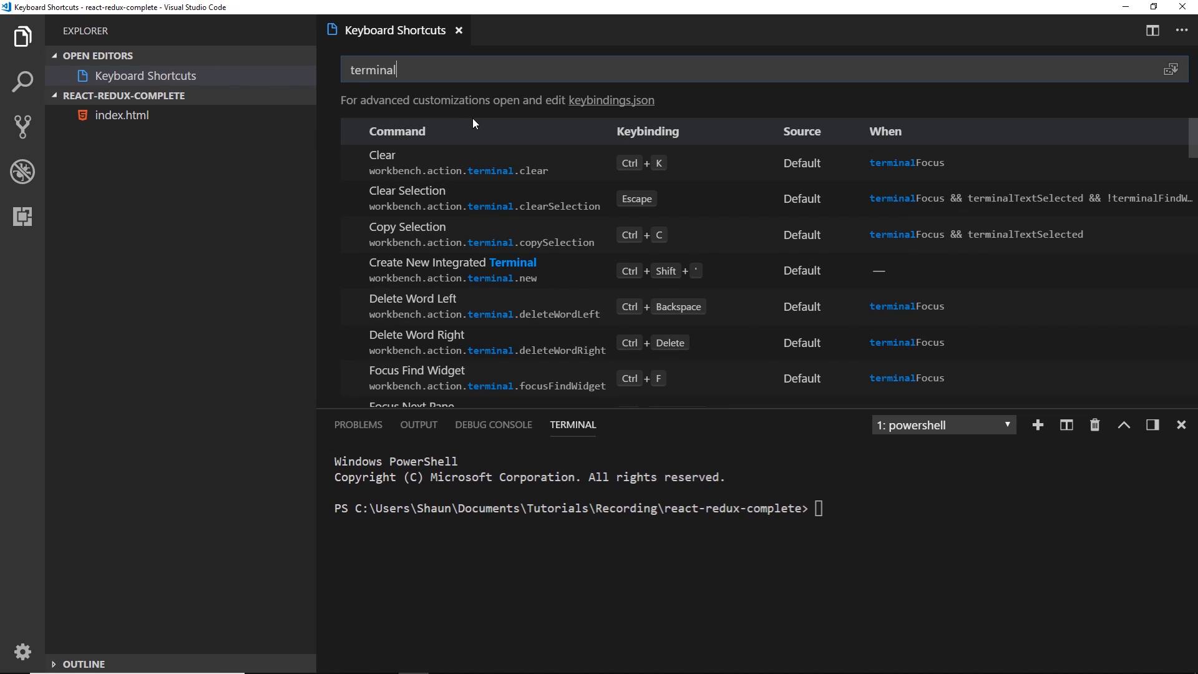
{"action": "type", "text": "toggle"}
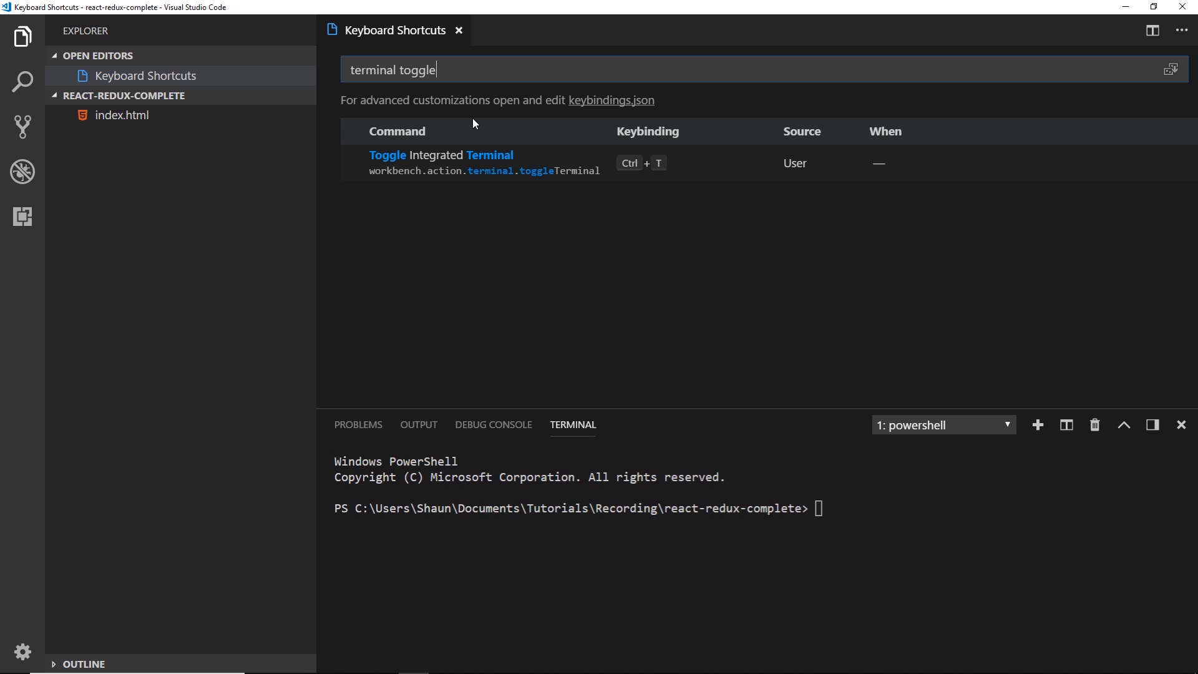
{"action": "mouse_move", "coordinate": [555, 169]}
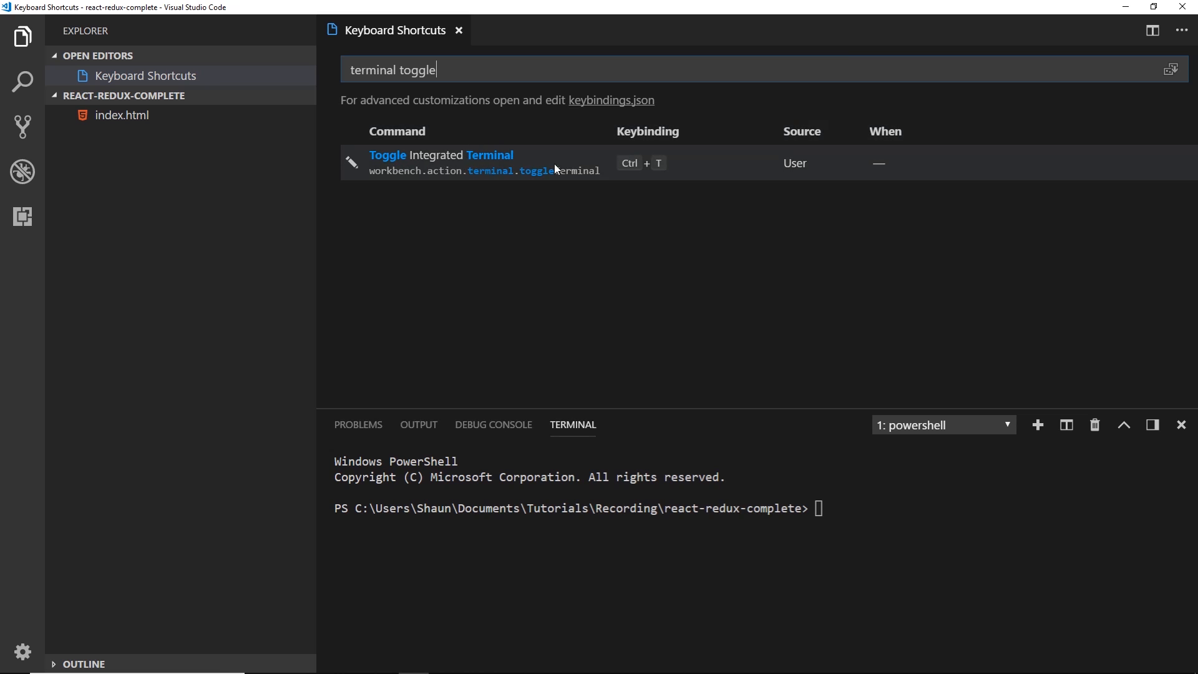
{"action": "mouse_move", "coordinate": [663, 168]}
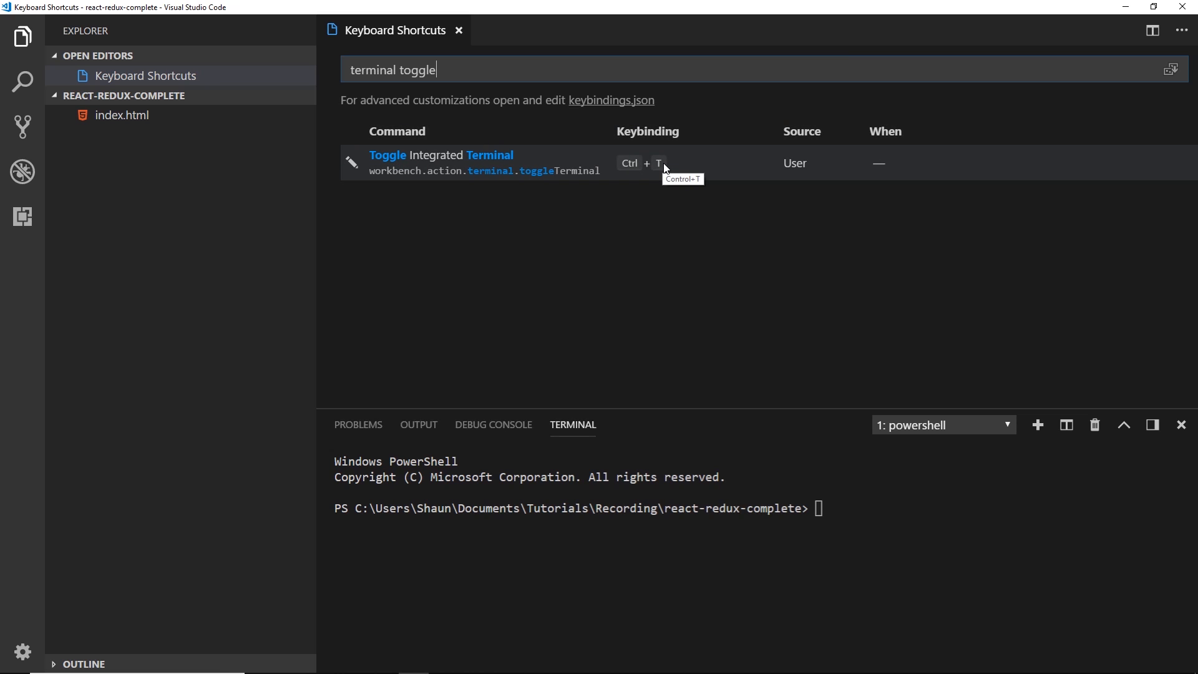
{"action": "left_click", "coordinate": [459, 30]}
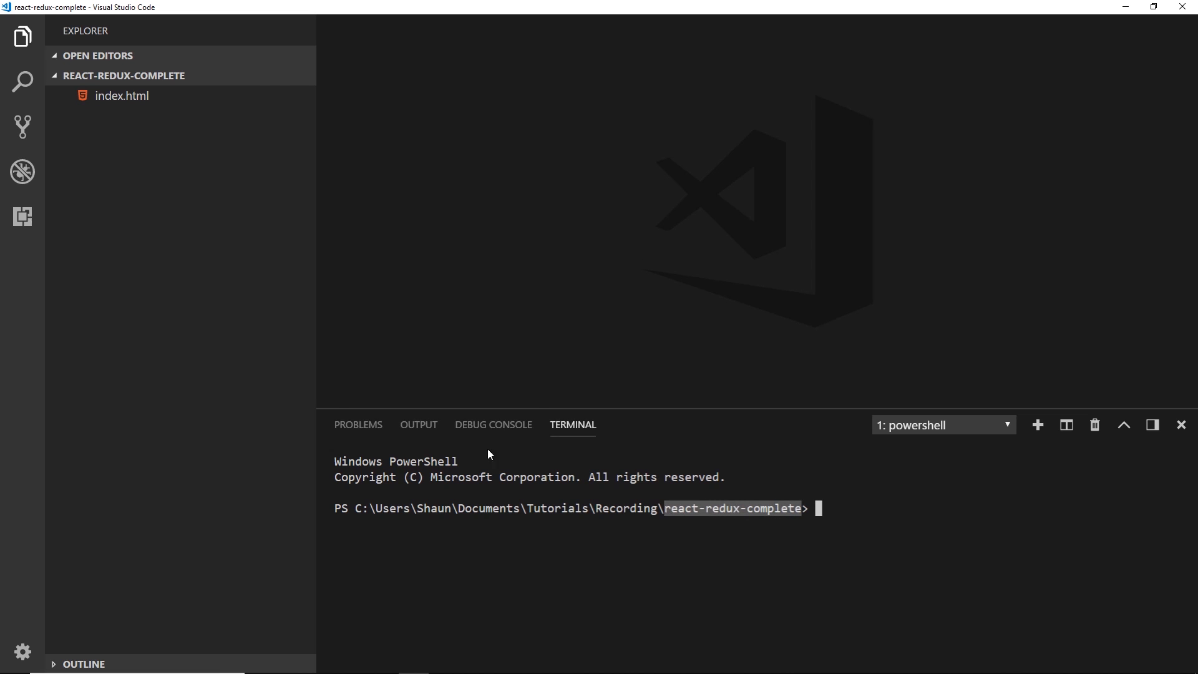
{"action": "mouse_move", "coordinate": [146, 82]}
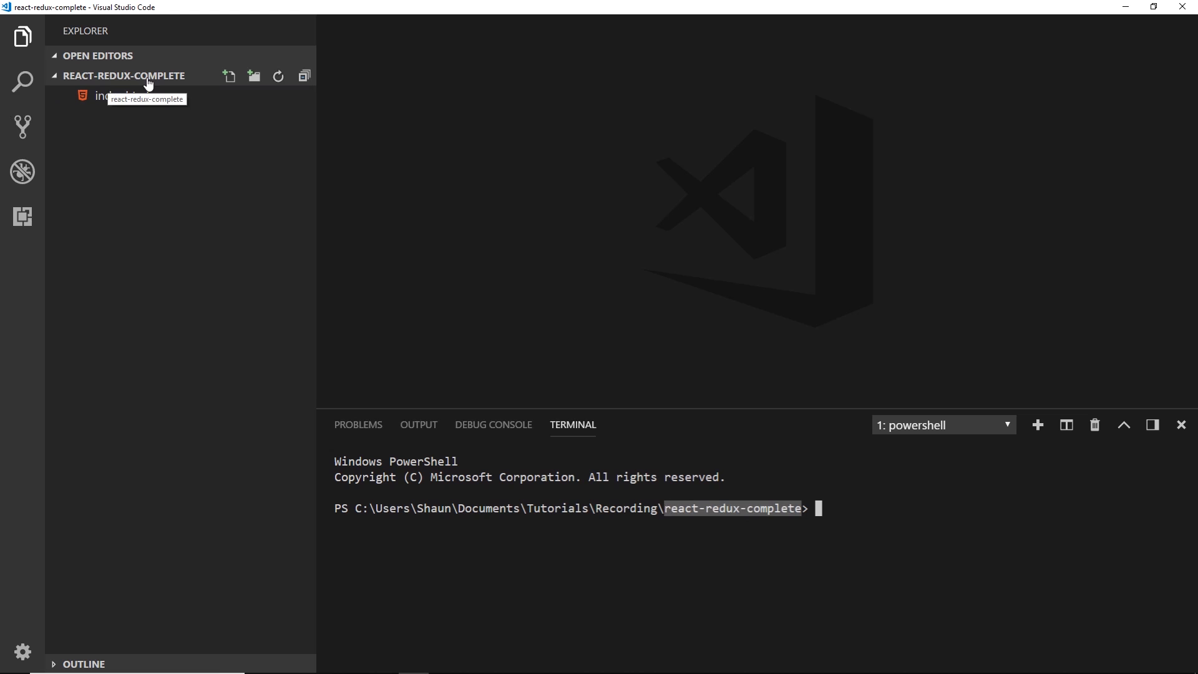
{"action": "mouse_move", "coordinate": [122, 96]}
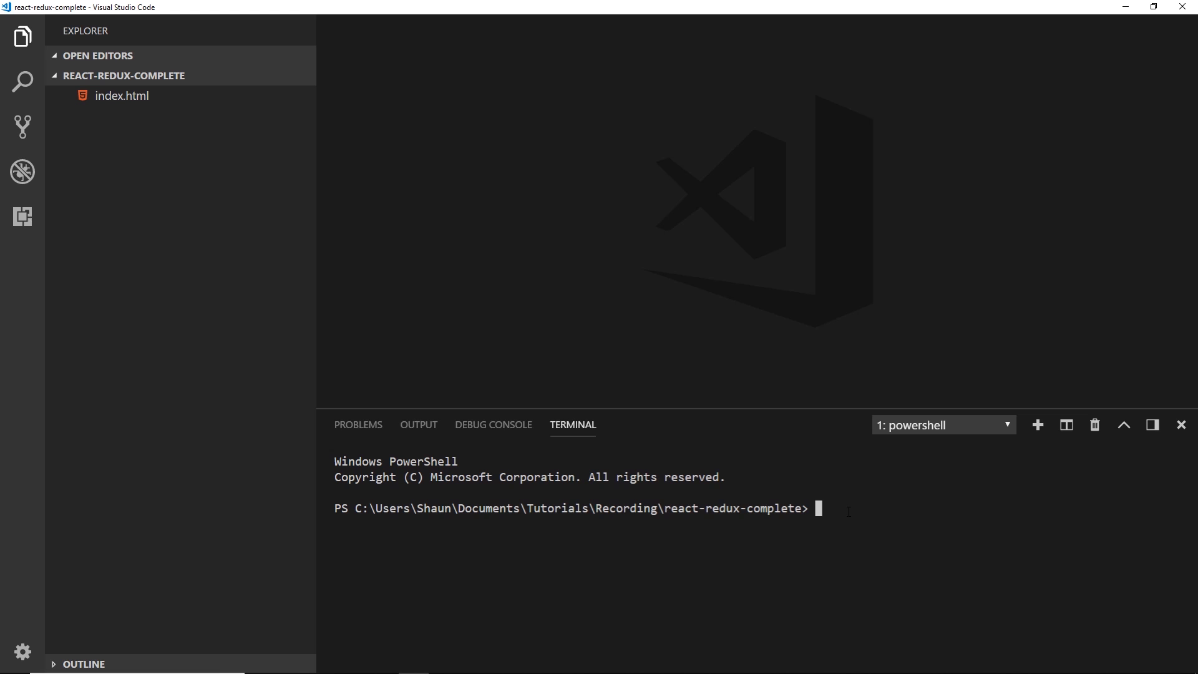
Run 'npx create-react-app myapp' in the PowerShell terminal, with no hyphen in the app name.
{"action": "type", "text": "npx create-react-app my-app"}
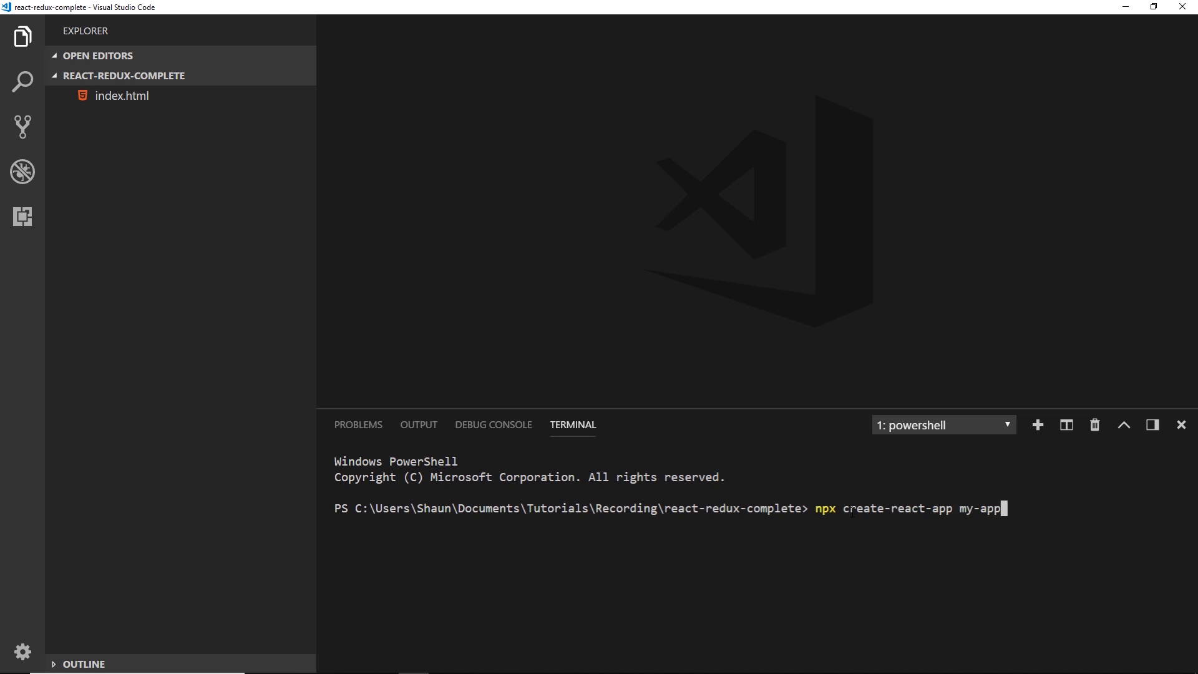
{"action": "key", "text": "Backspace"}
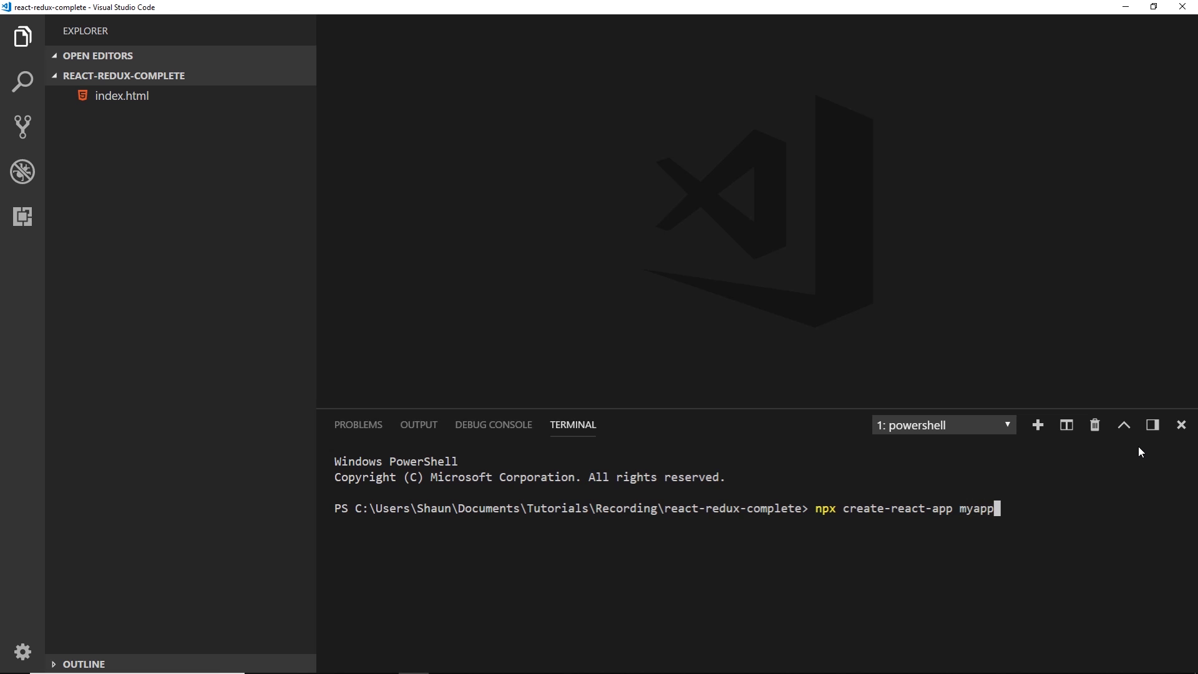
{"action": "key", "text": "Return"}
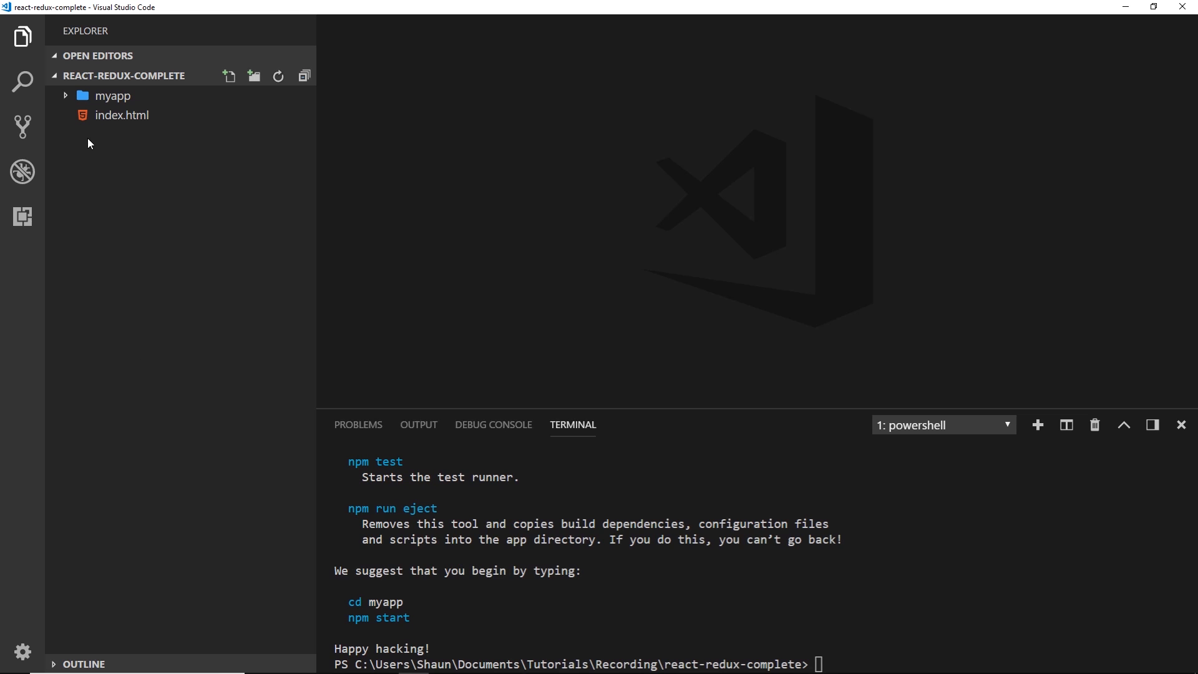
{"action": "mouse_move", "coordinate": [103, 96]}
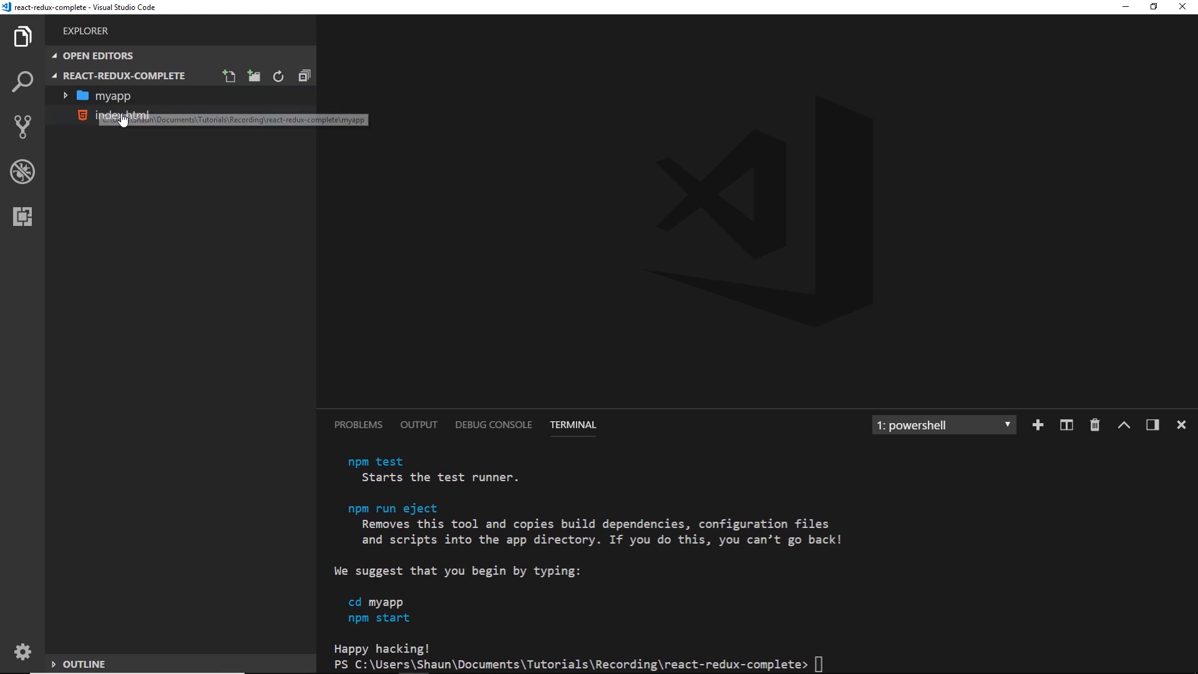
Expand the myapp folder in the Explorer to show node_modules, public, src and package files.
{"action": "left_click", "coordinate": [122, 115]}
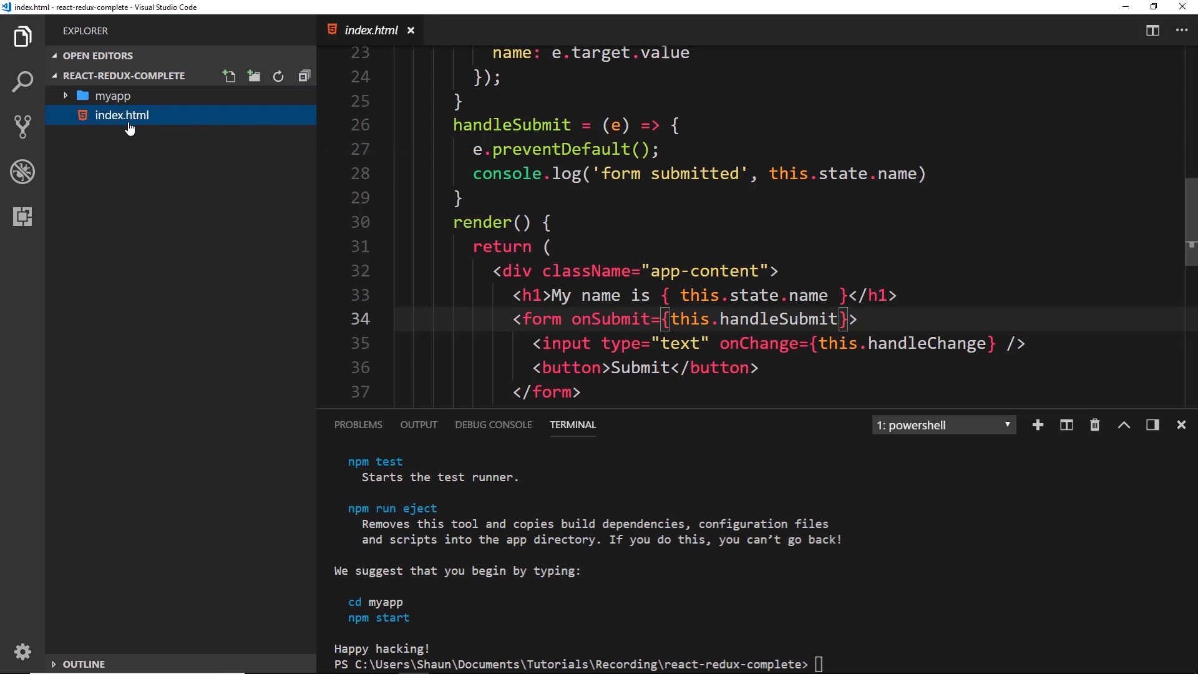
{"action": "left_click", "coordinate": [410, 30]}
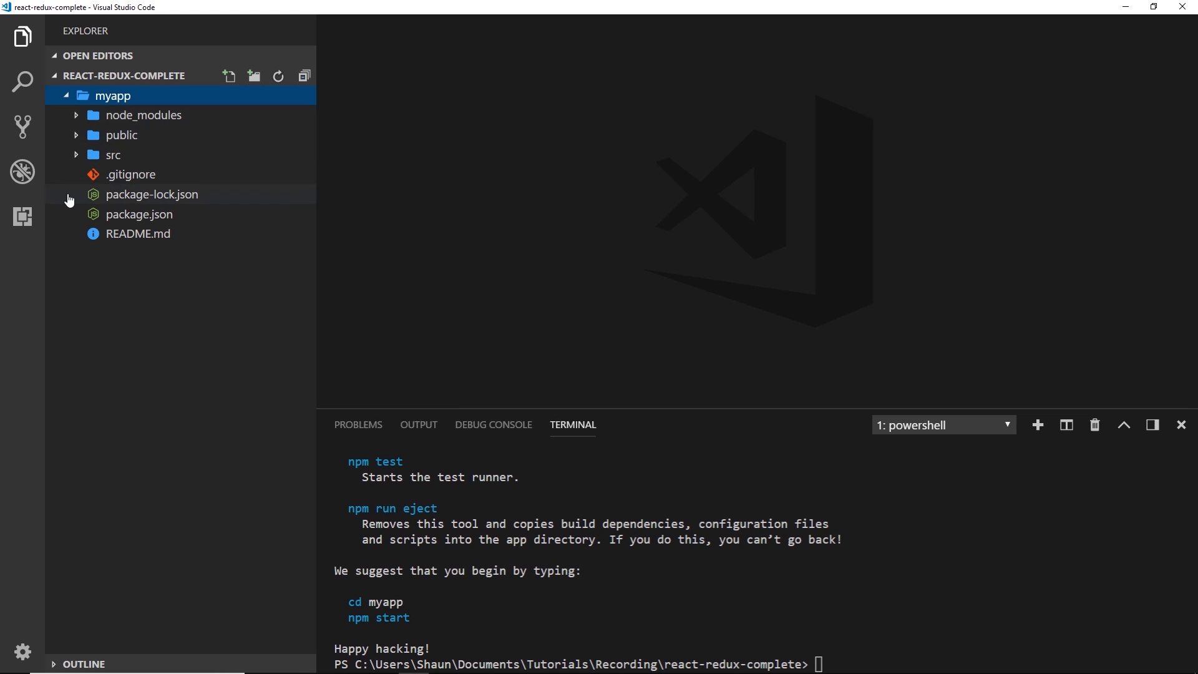
{"action": "mouse_move", "coordinate": [151, 115]}
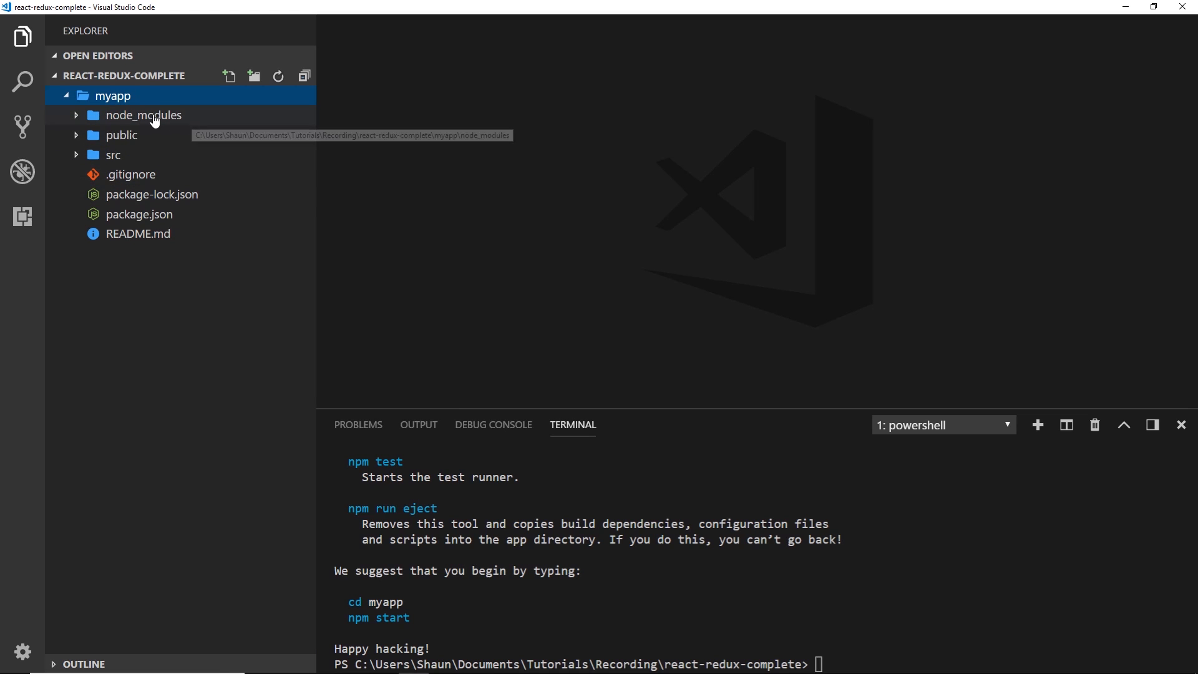
{"action": "mouse_move", "coordinate": [156, 119]}
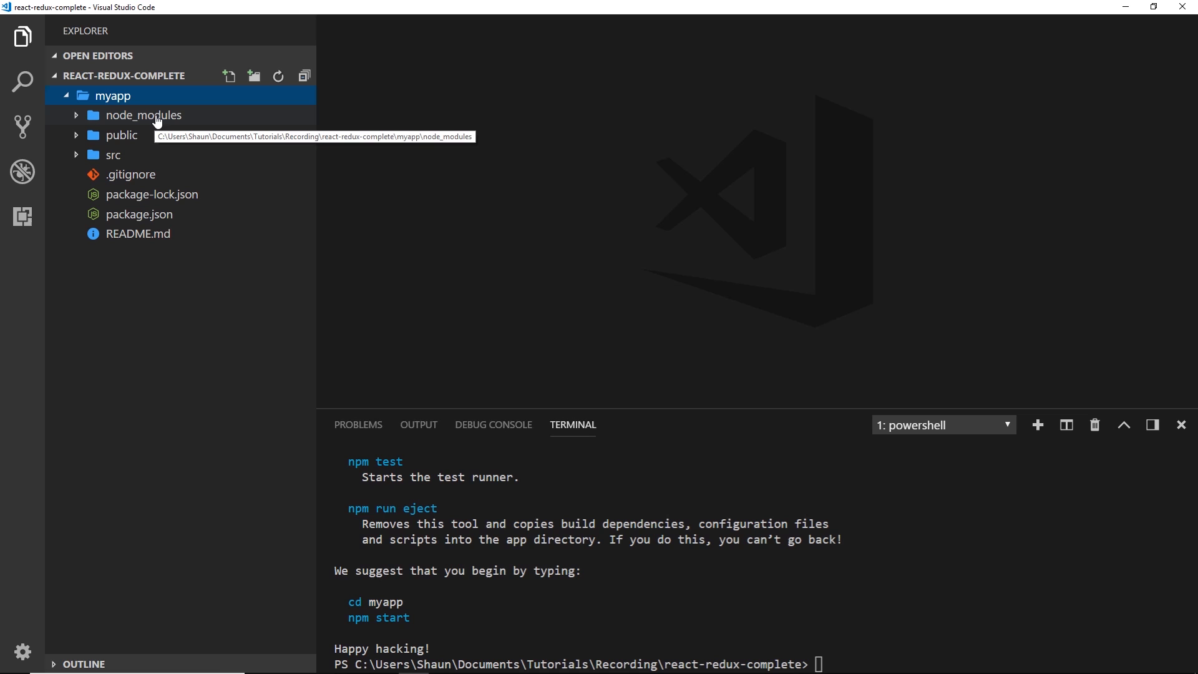
{"action": "mouse_move", "coordinate": [200, 250]}
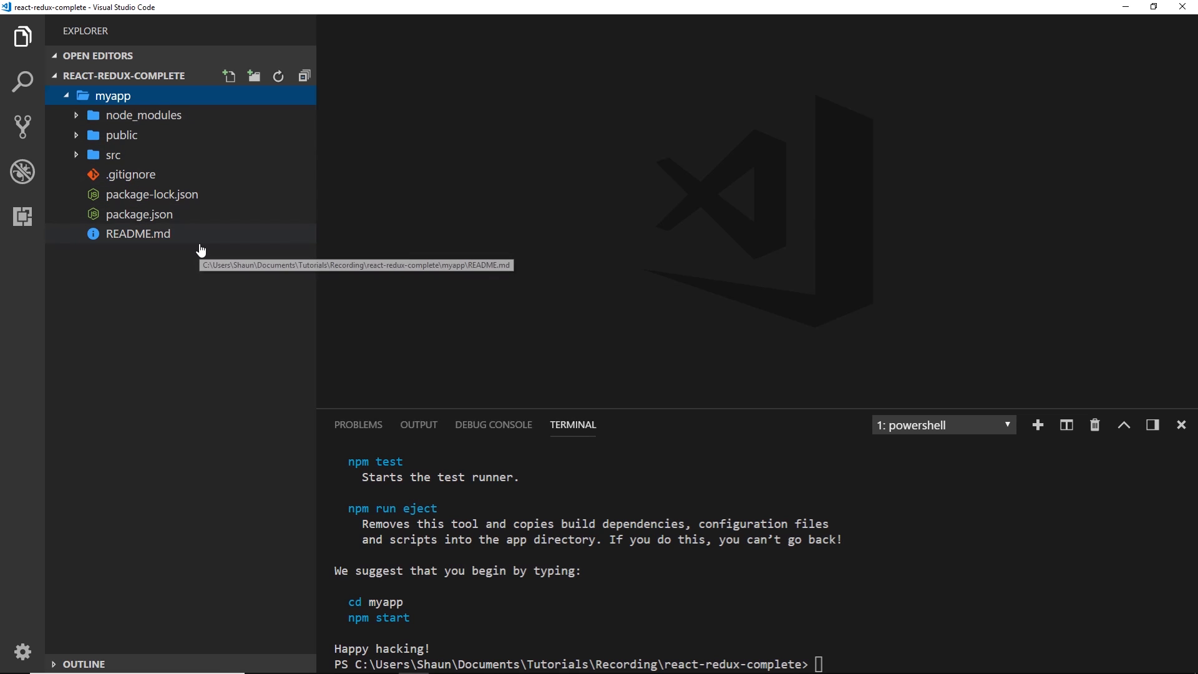
{"action": "mouse_move", "coordinate": [75, 120]}
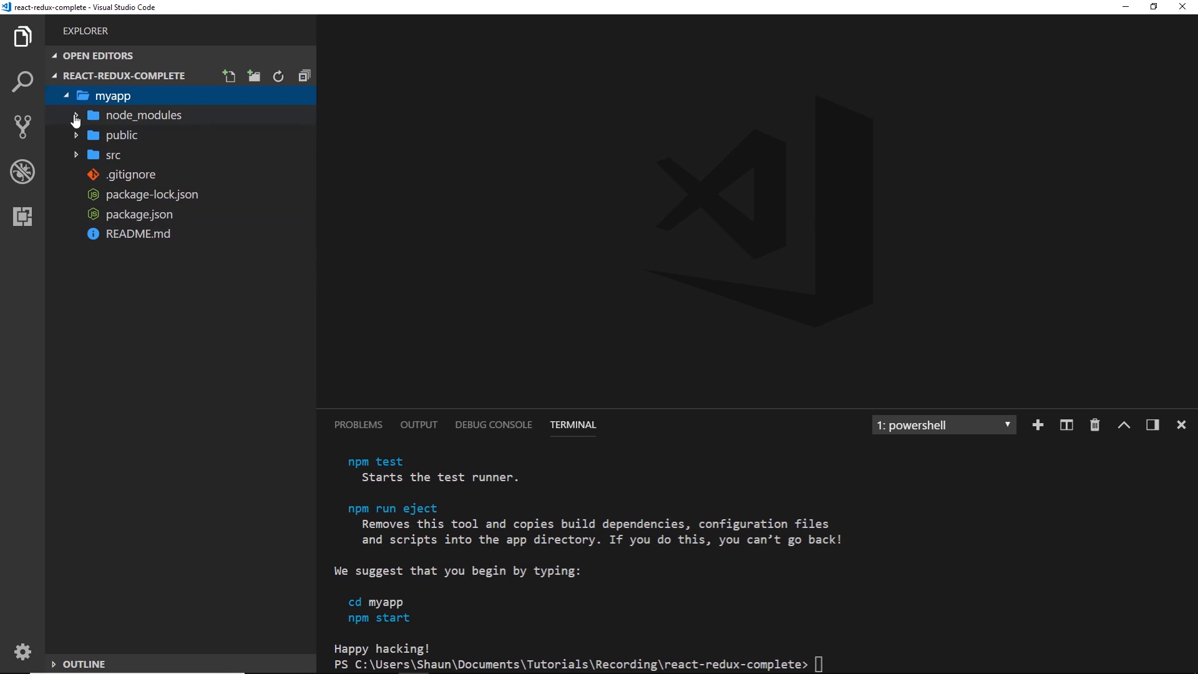
{"action": "left_click", "coordinate": [76, 115]}
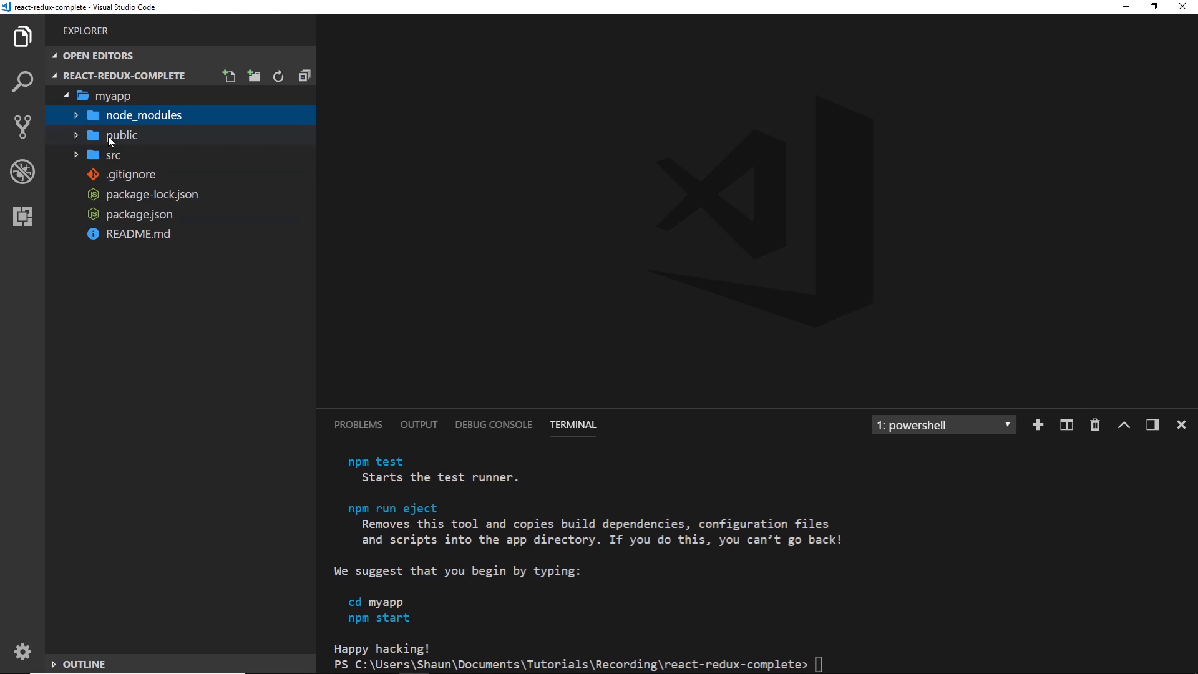
{"action": "left_click", "coordinate": [122, 135]}
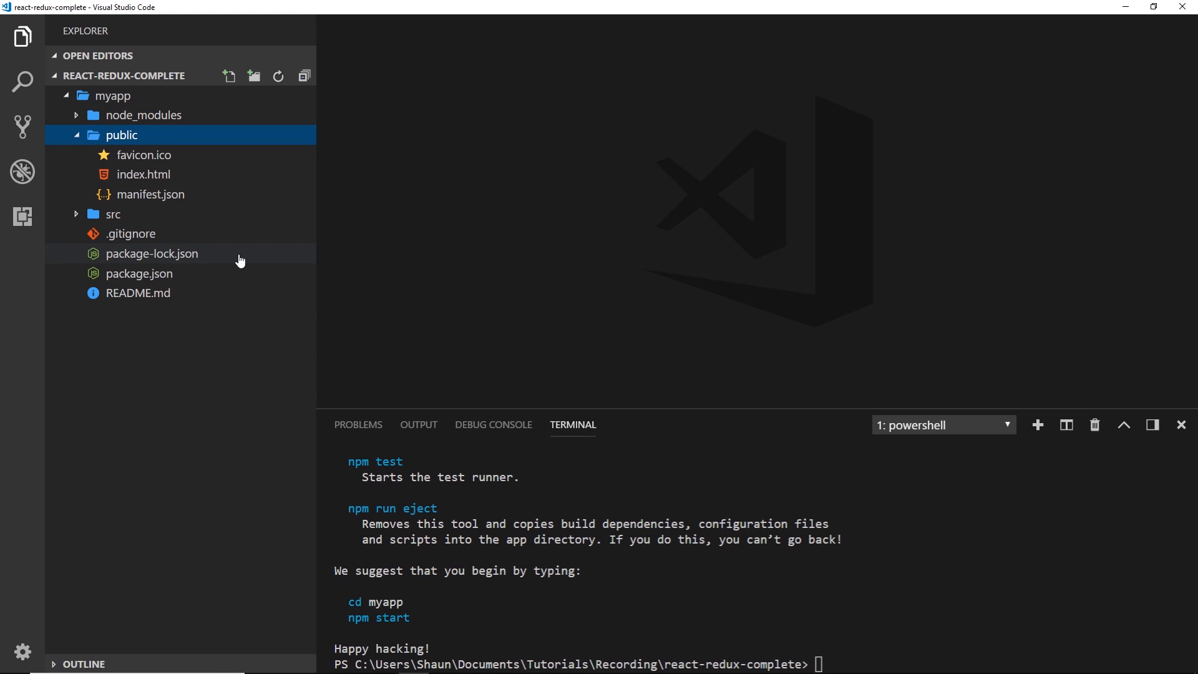
{"action": "mouse_move", "coordinate": [239, 253]}
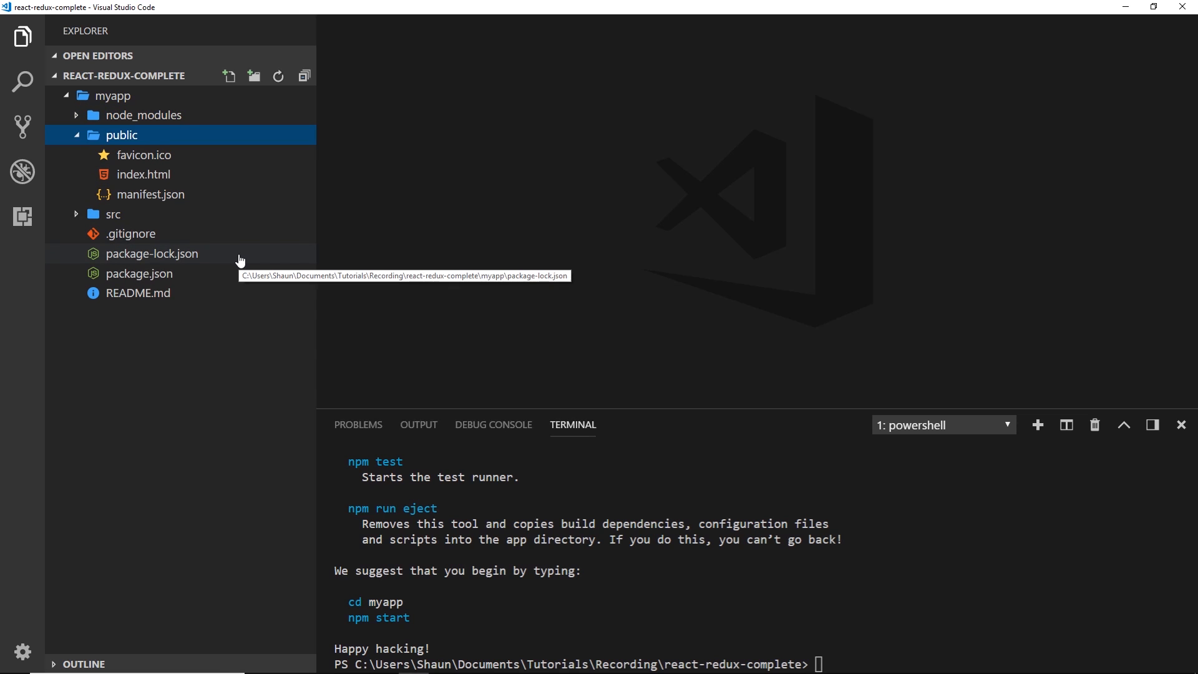
{"action": "mouse_move", "coordinate": [169, 181]}
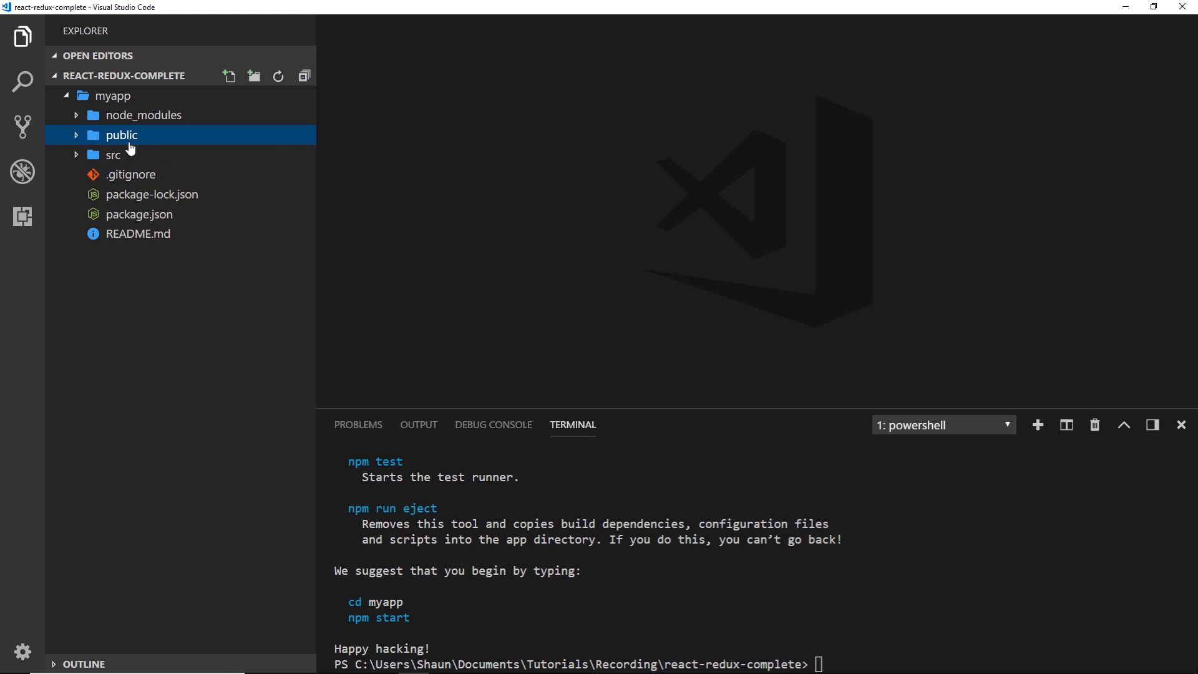
{"action": "mouse_move", "coordinate": [139, 214]}
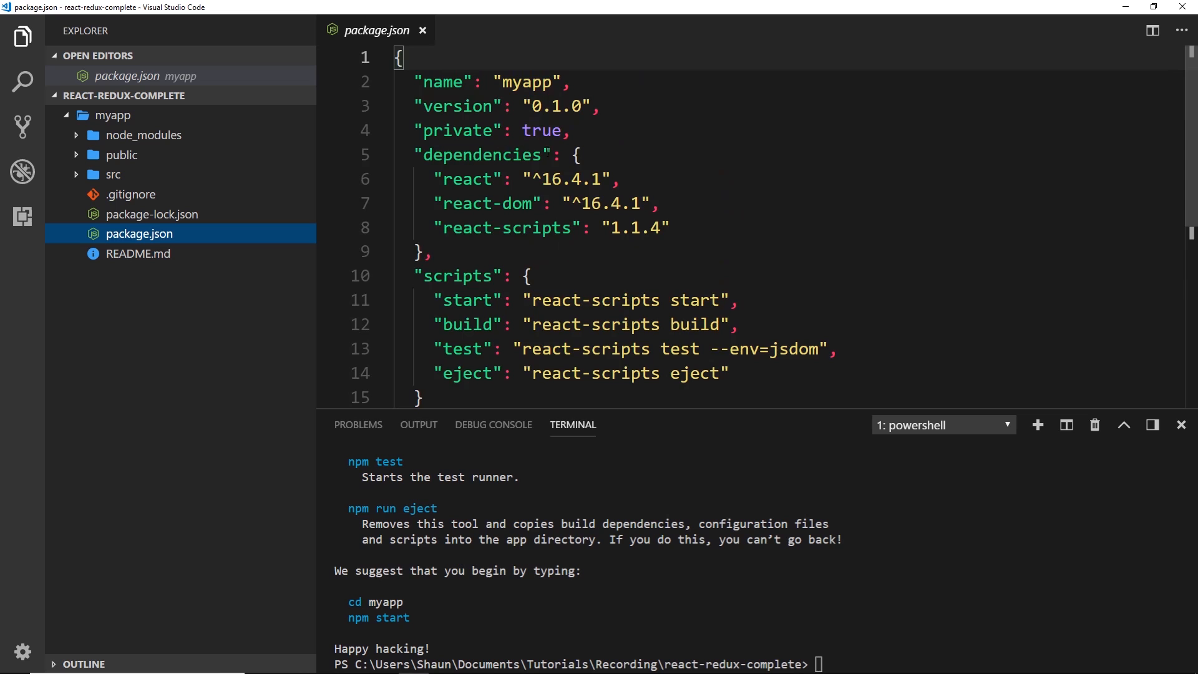
{"action": "left_click", "coordinate": [421, 31]}
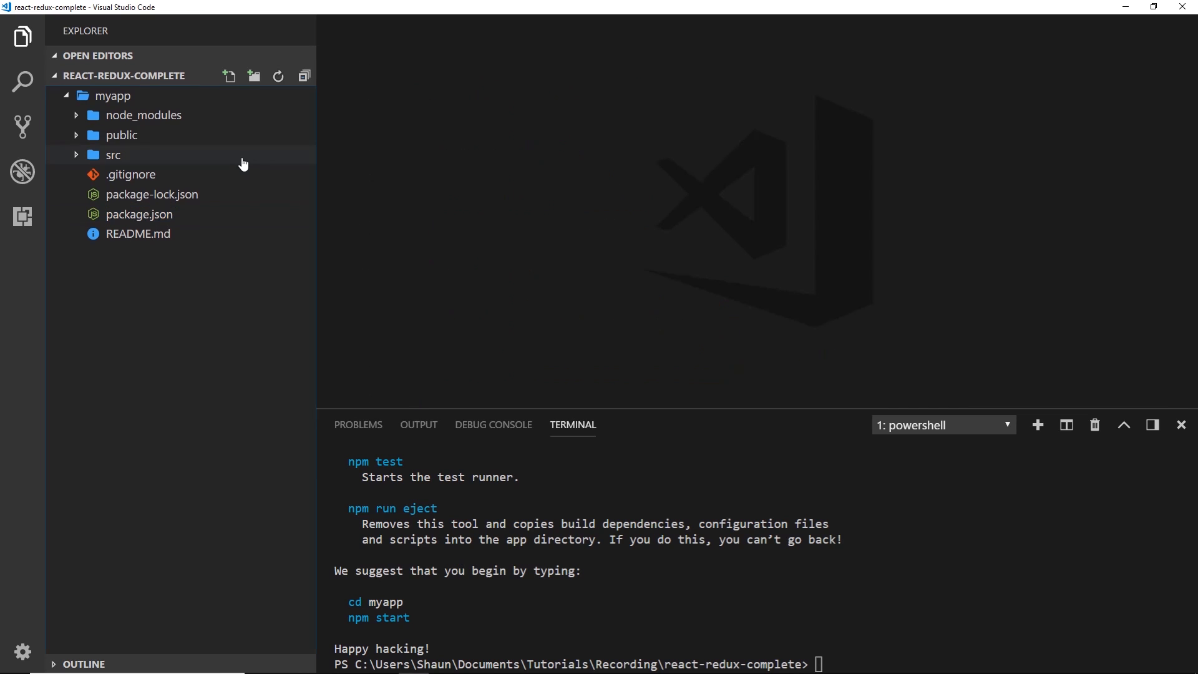
{"action": "left_click", "coordinate": [152, 194]}
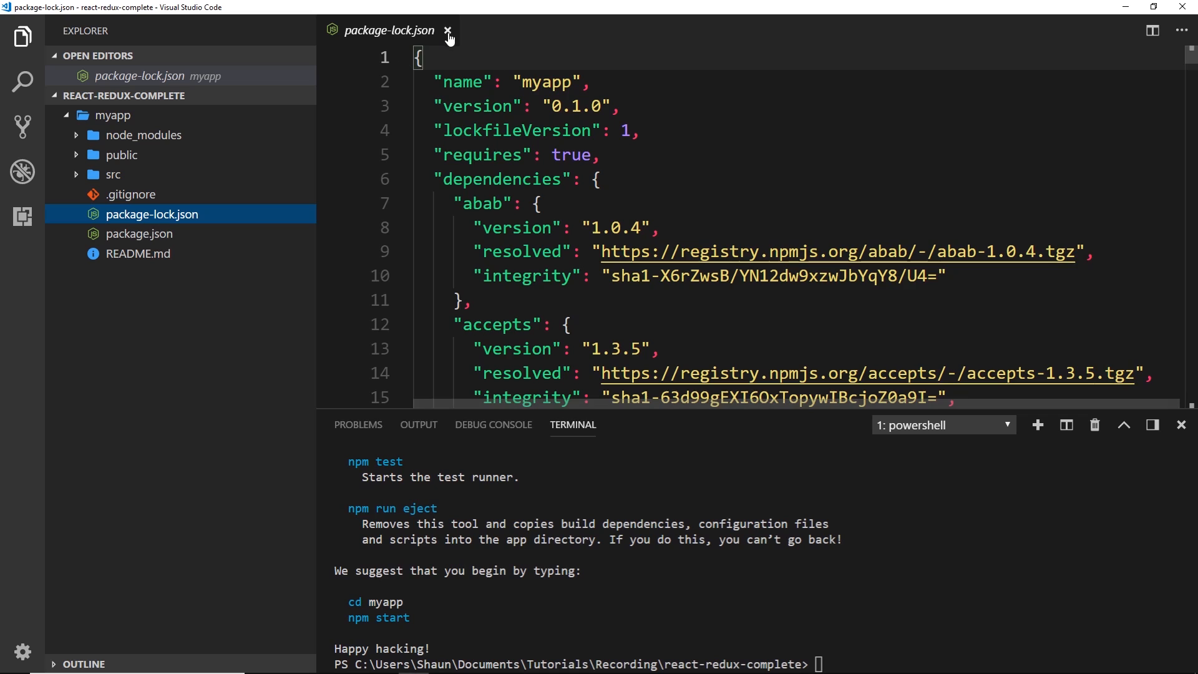
{"action": "left_click", "coordinate": [449, 31]}
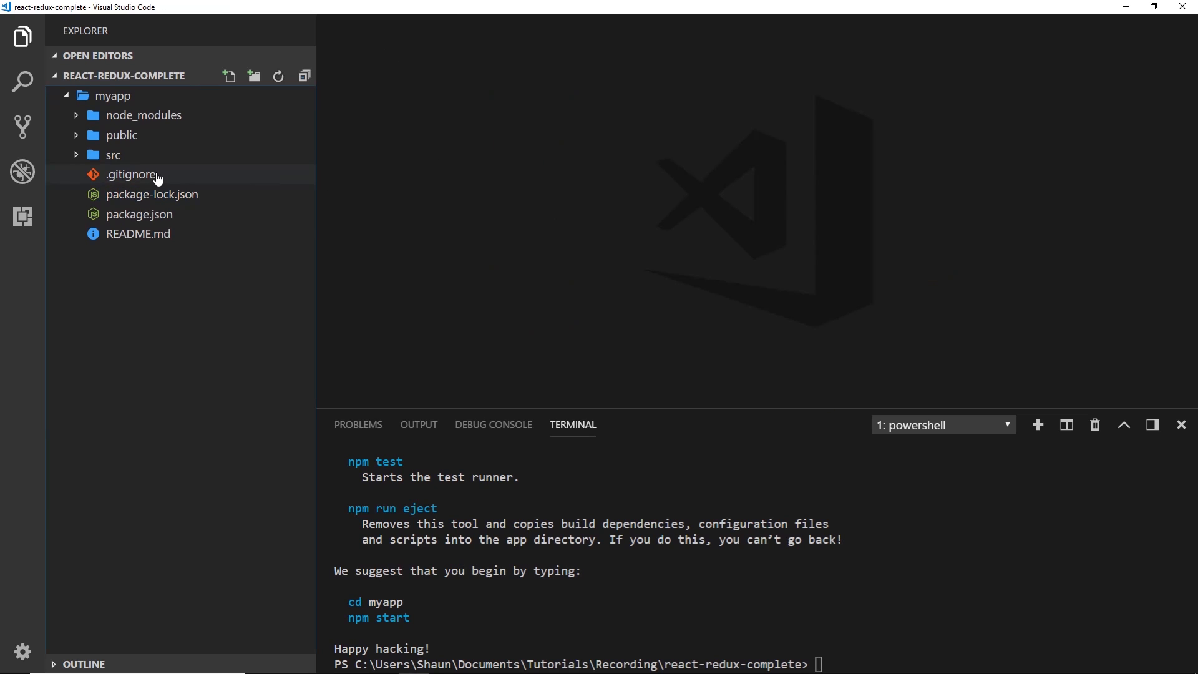